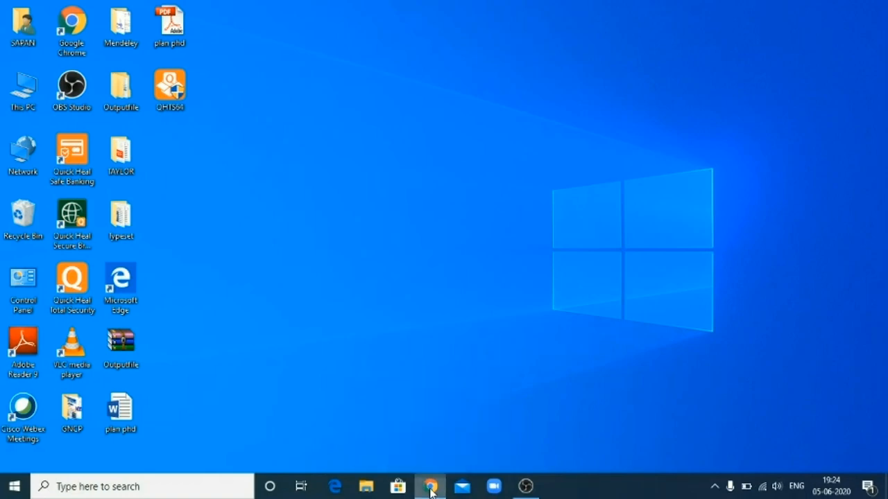
Launch Google Chrome and reach Apowersoft's Free Online Screen Recorder page
{"action": "left_click", "coordinate": [430, 484]}
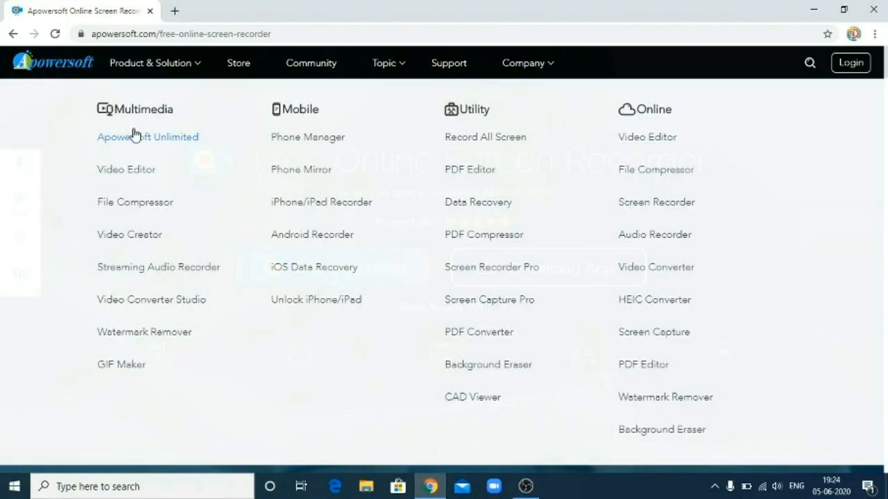
{"action": "mouse_move", "coordinate": [36, 91]}
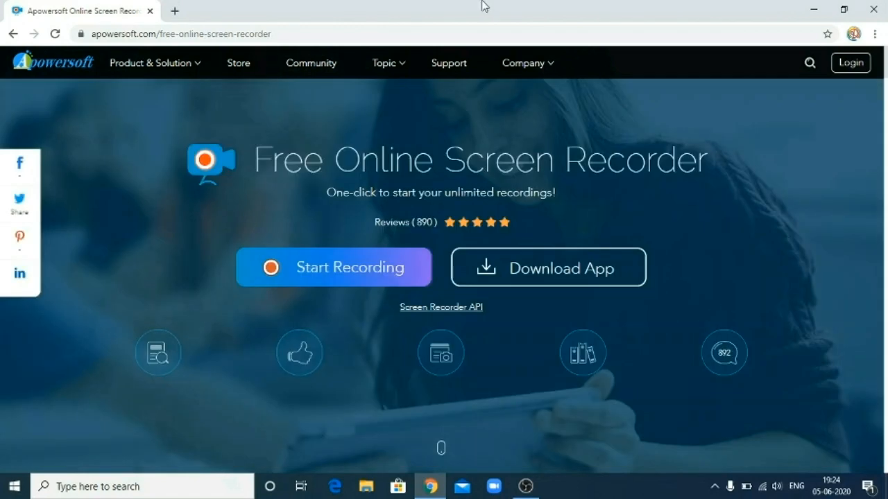
{"action": "mouse_move", "coordinate": [172, 208]}
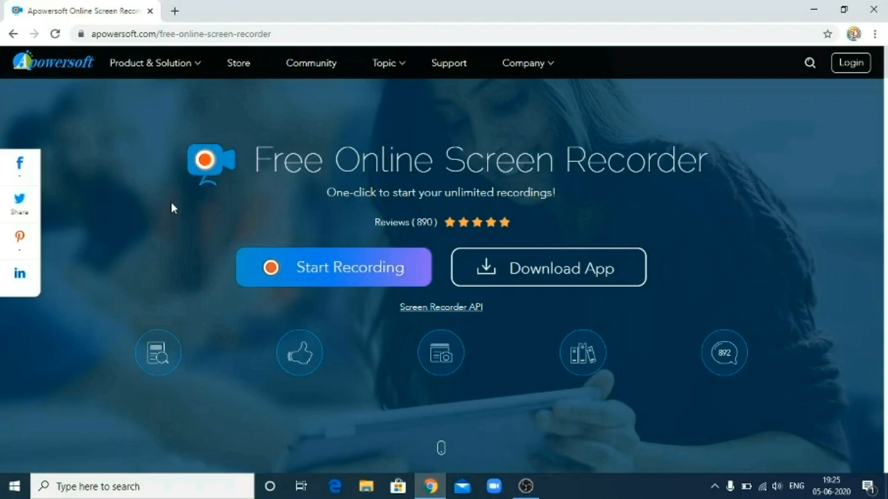
{"action": "mouse_move", "coordinate": [322, 264]}
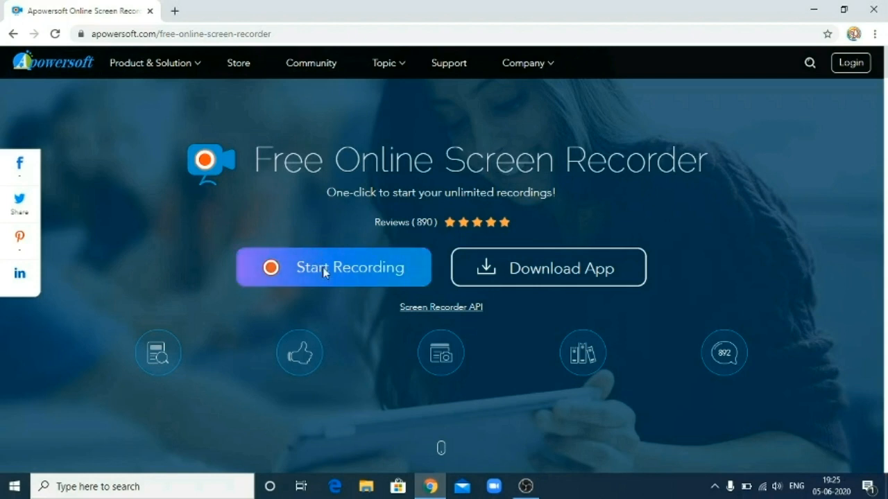
Start recording from the page, allow the launcher, and download Apowersoft Online Launcher.exe
{"action": "left_click", "coordinate": [333, 266]}
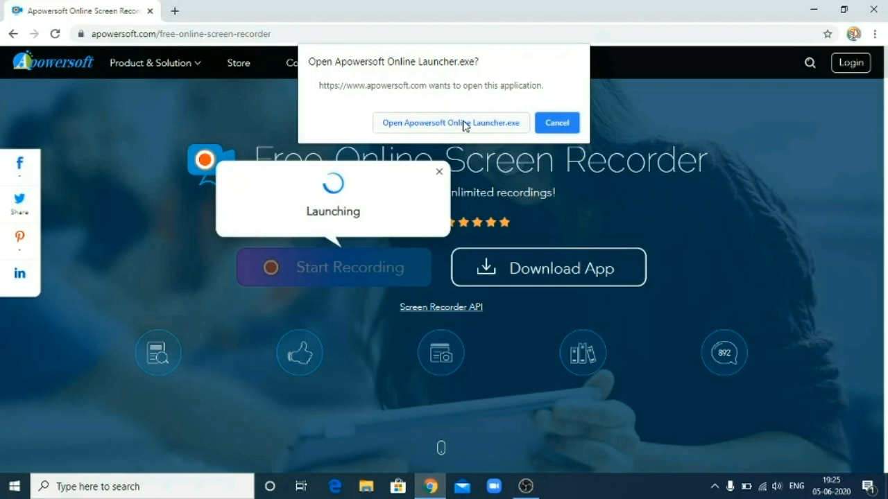
{"action": "left_click", "coordinate": [450, 122]}
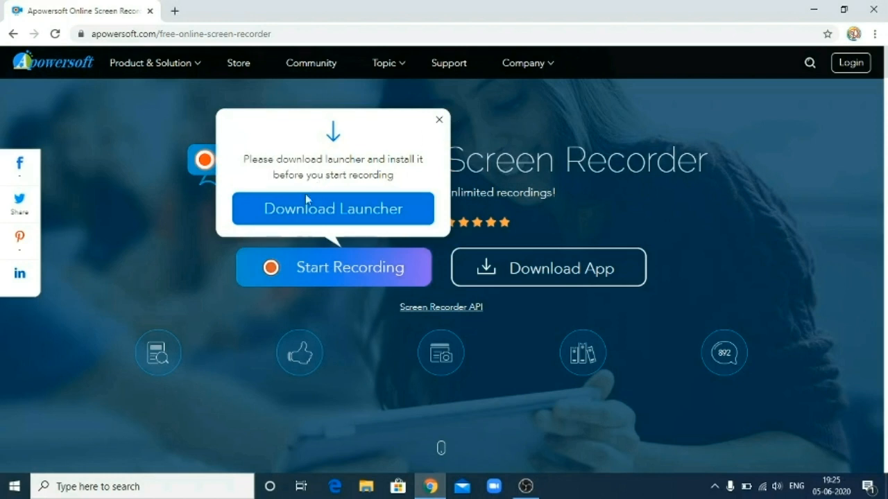
{"action": "left_click", "coordinate": [333, 208]}
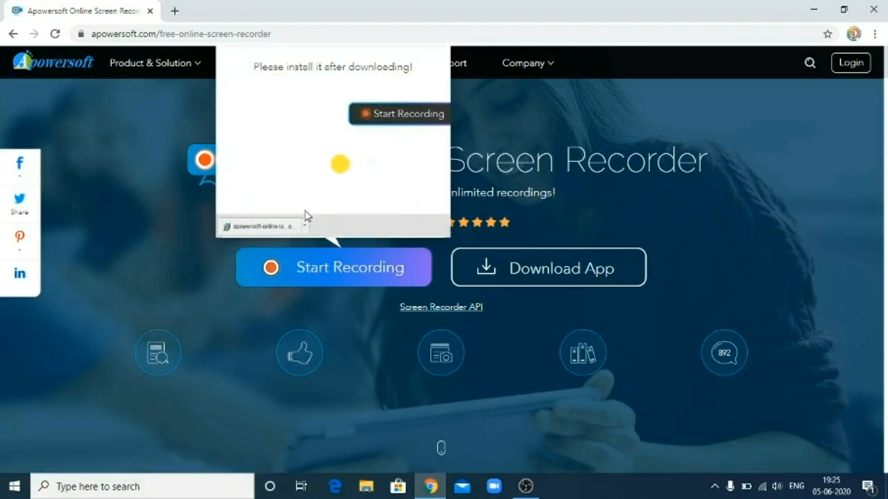
{"action": "mouse_move", "coordinate": [44, 244]}
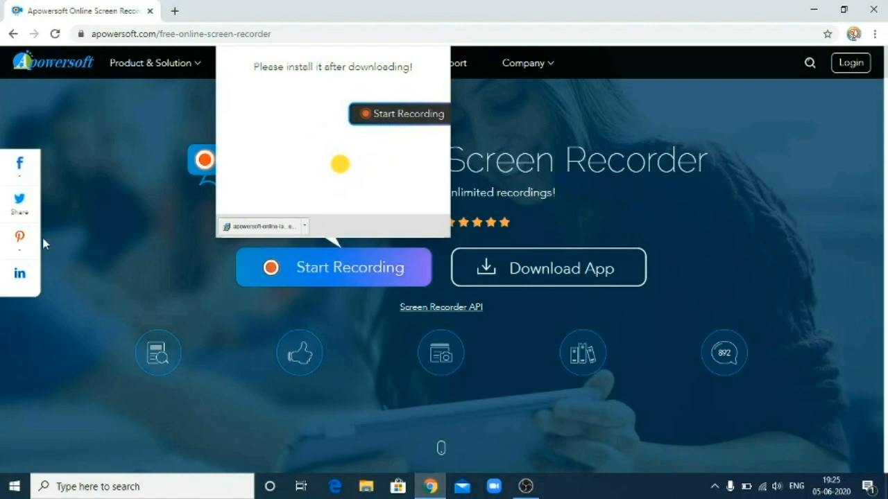
{"action": "mouse_move", "coordinate": [99, 253]}
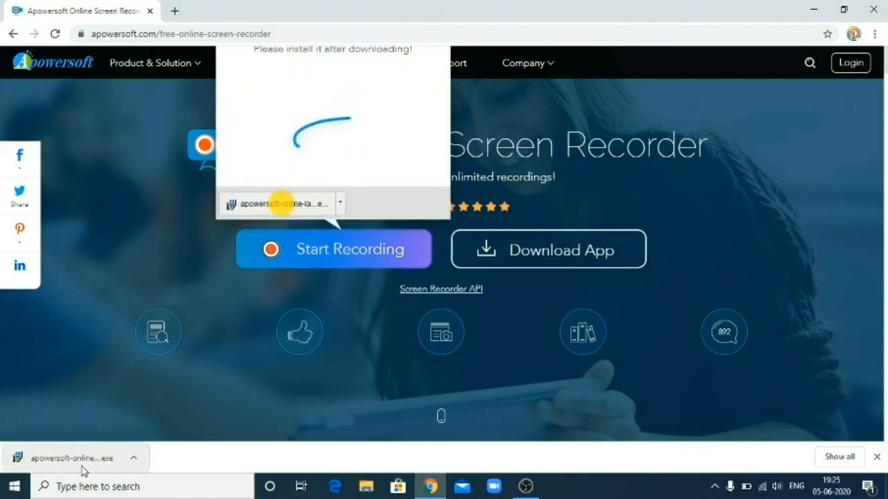
{"action": "mouse_move", "coordinate": [122, 460]}
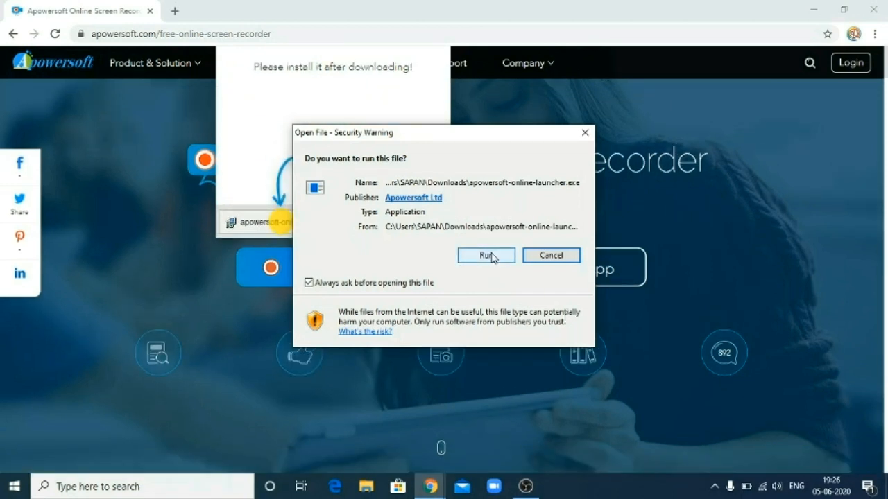
Answer the Windows security warning with Run for the downloaded launcher
{"action": "left_click", "coordinate": [485, 256]}
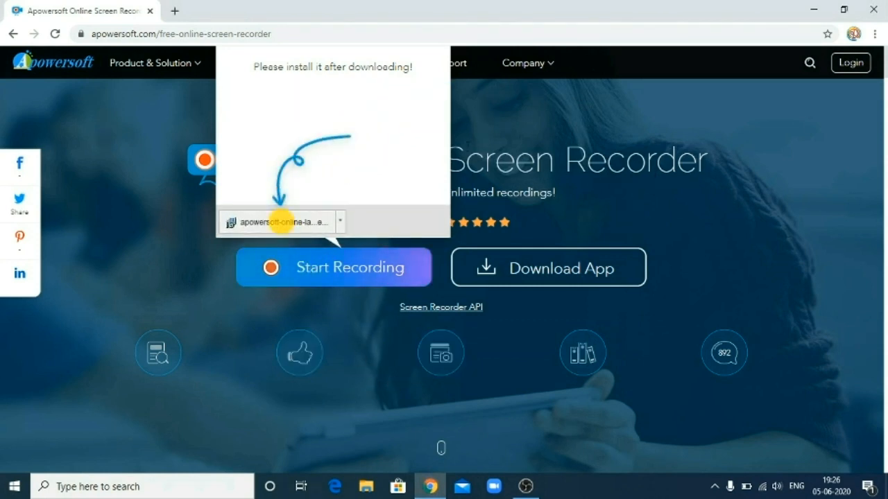
{"action": "mouse_move", "coordinate": [335, 269]}
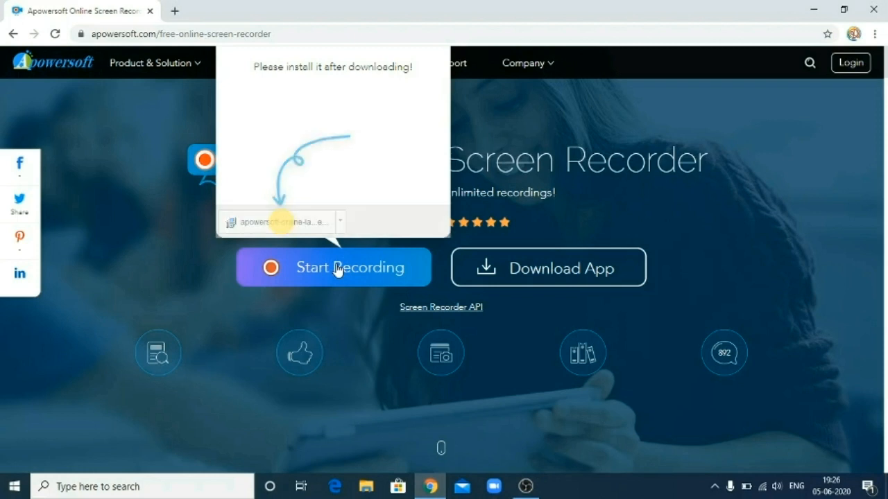
Start recording again, allow the launcher, dismiss the download popup, and launch the recorder app
{"action": "left_click", "coordinate": [335, 268]}
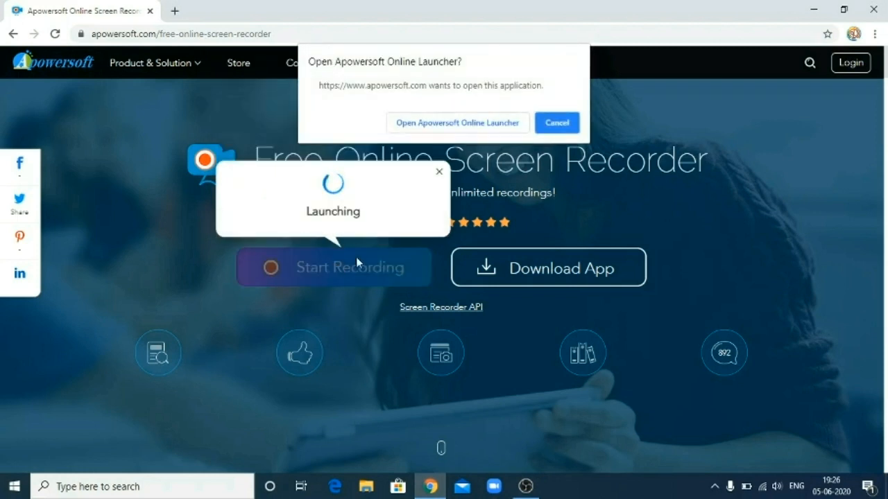
{"action": "mouse_move", "coordinate": [438, 127]}
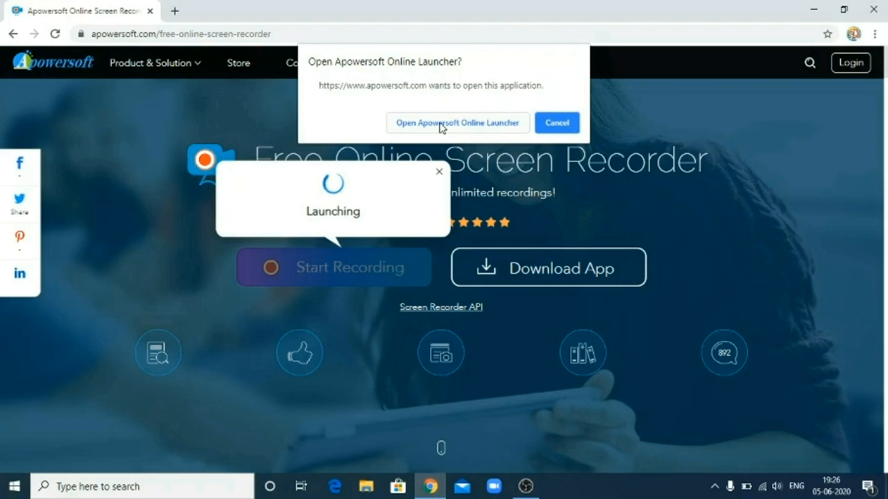
{"action": "left_click", "coordinate": [458, 122]}
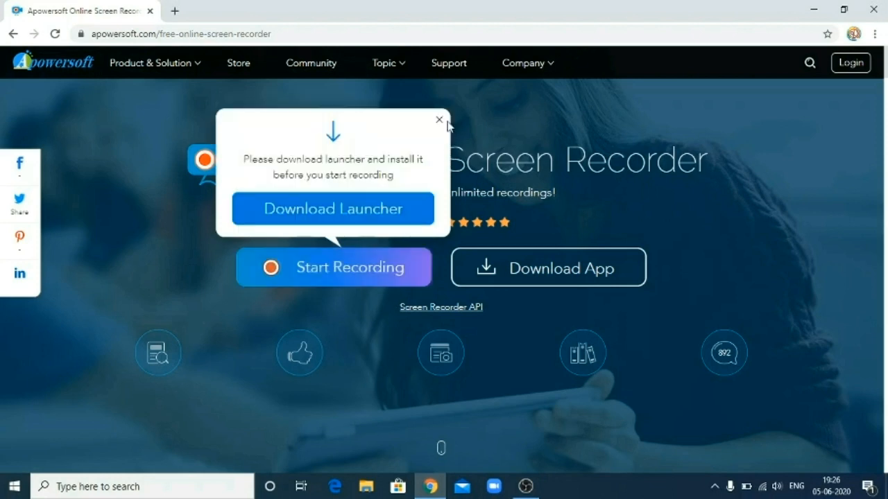
{"action": "left_click", "coordinate": [439, 119]}
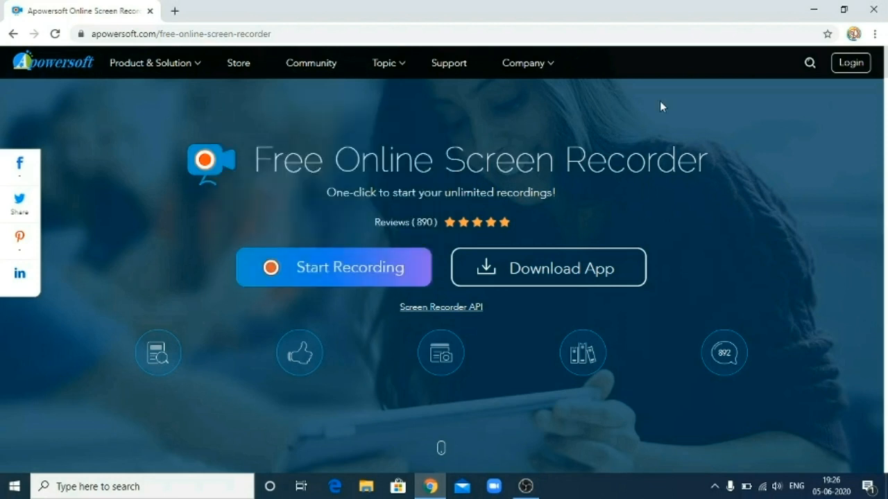
{"action": "left_click", "coordinate": [333, 267]}
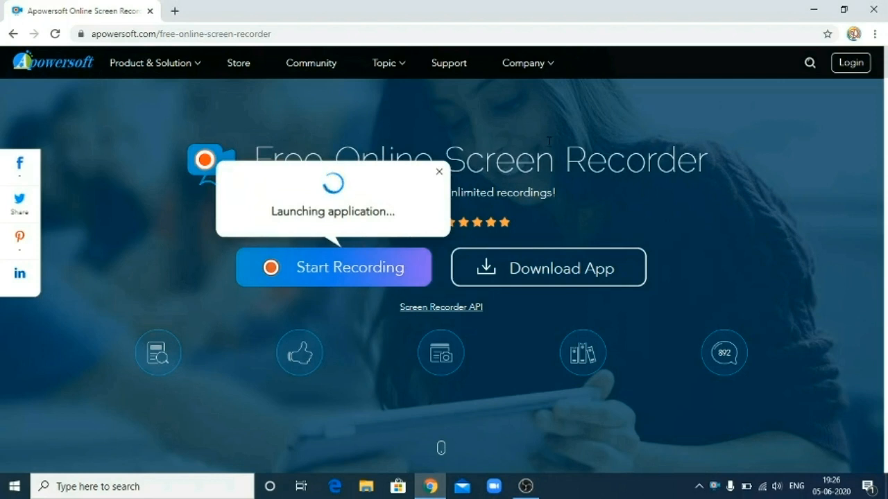
{"action": "mouse_move", "coordinate": [693, 444]}
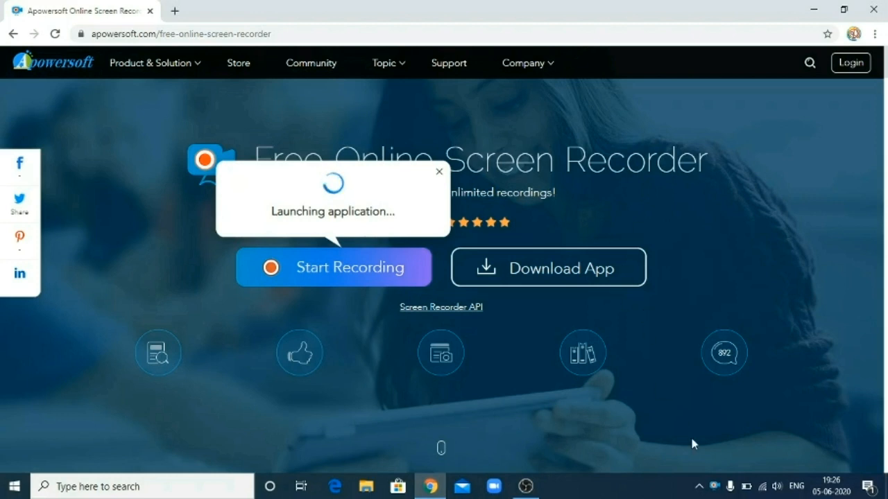
{"action": "mouse_move", "coordinate": [713, 487]}
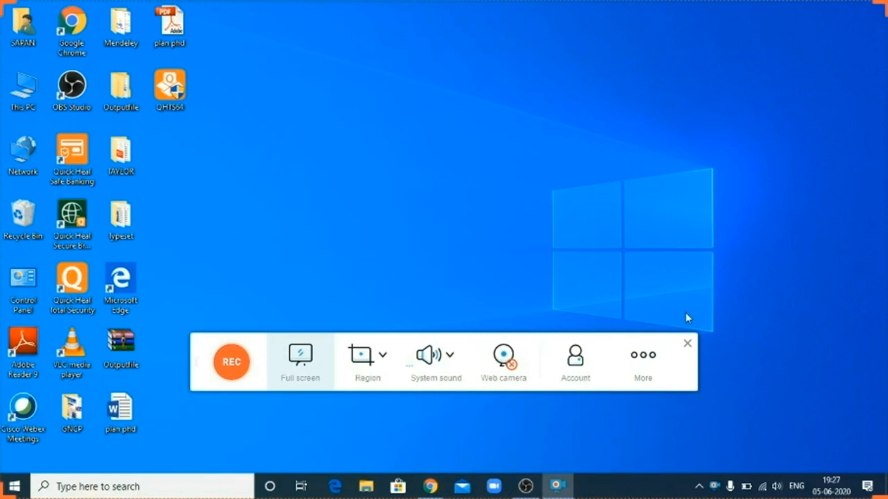
{"action": "mouse_move", "coordinate": [363, 427]}
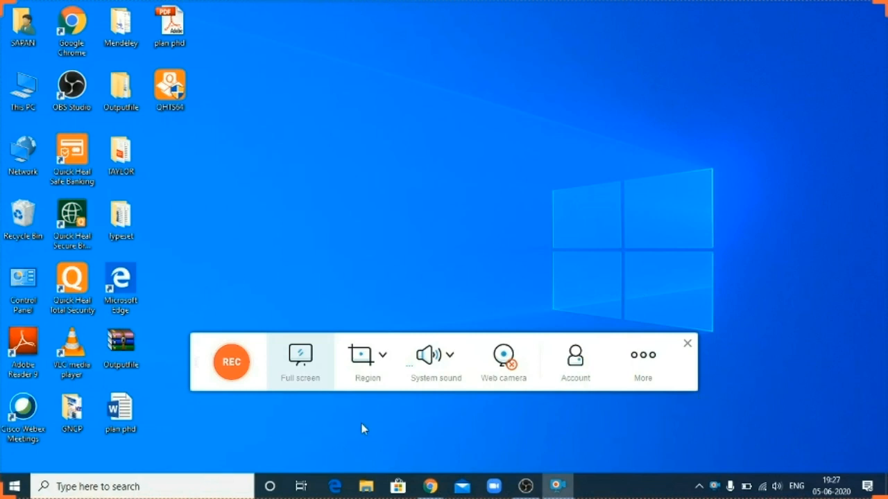
{"action": "mouse_move", "coordinate": [632, 314]}
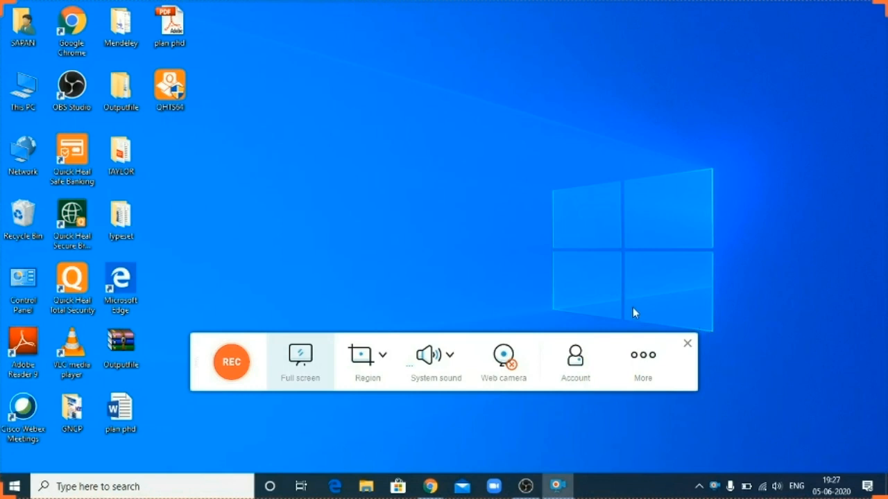
{"action": "mouse_move", "coordinate": [181, 318]}
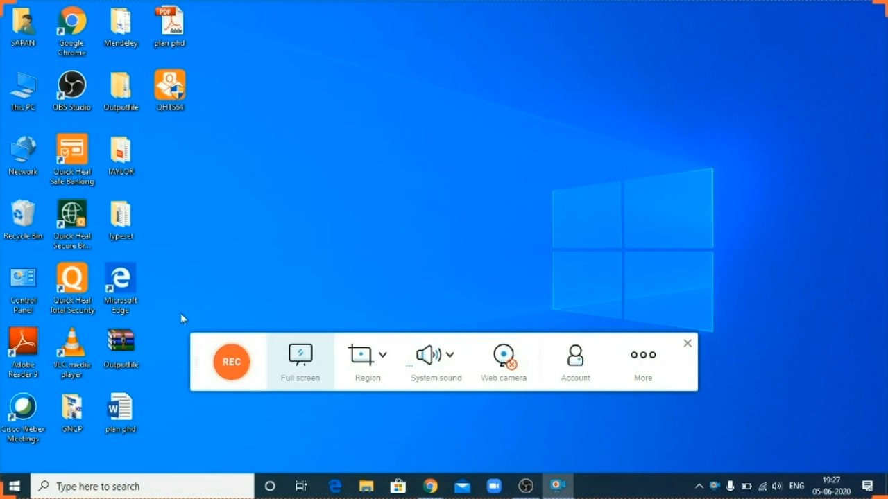
{"action": "mouse_move", "coordinate": [699, 283]}
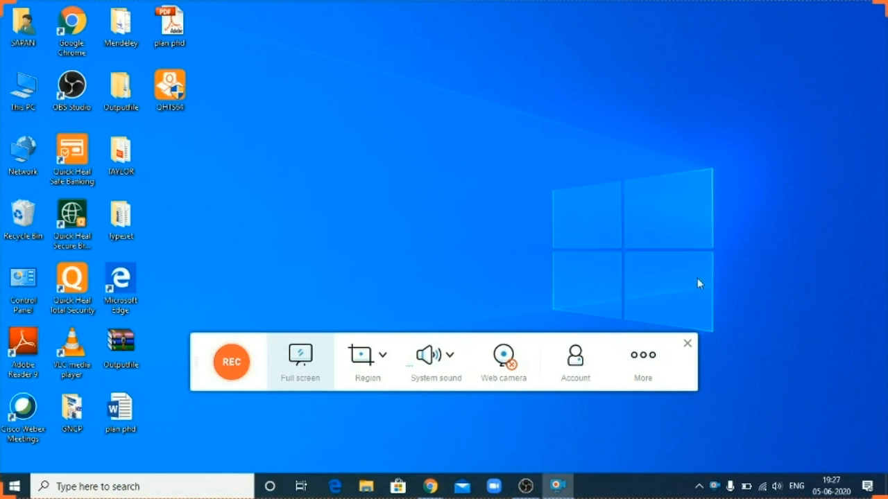
{"action": "mouse_move", "coordinate": [225, 397]}
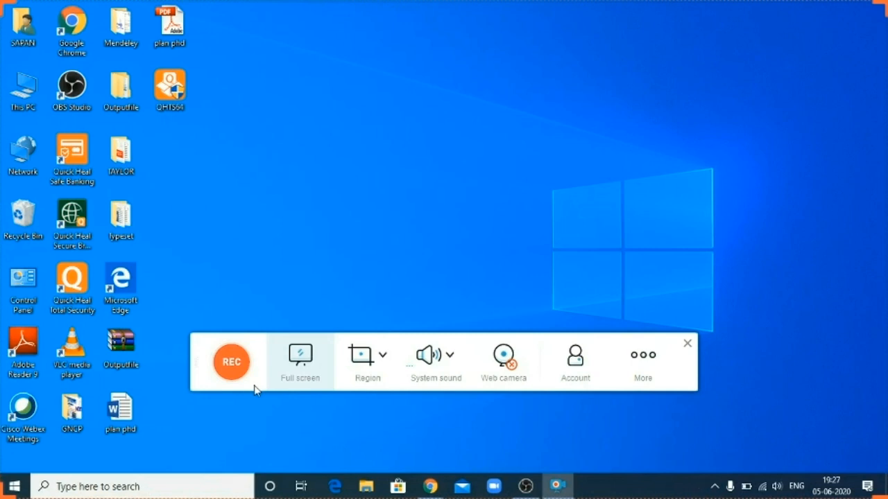
{"action": "mouse_move", "coordinate": [376, 377]}
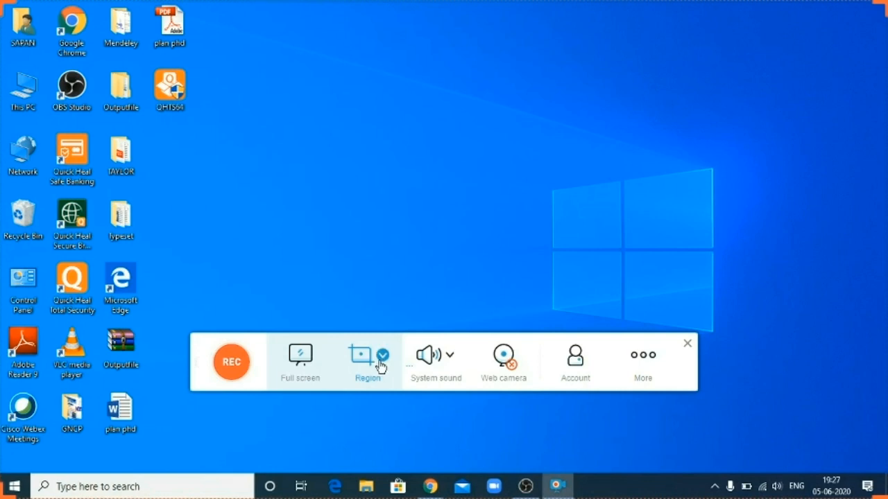
Draw a capture region and enlarge it to cover most of the desktop
{"action": "left_click", "coordinate": [686, 344]}
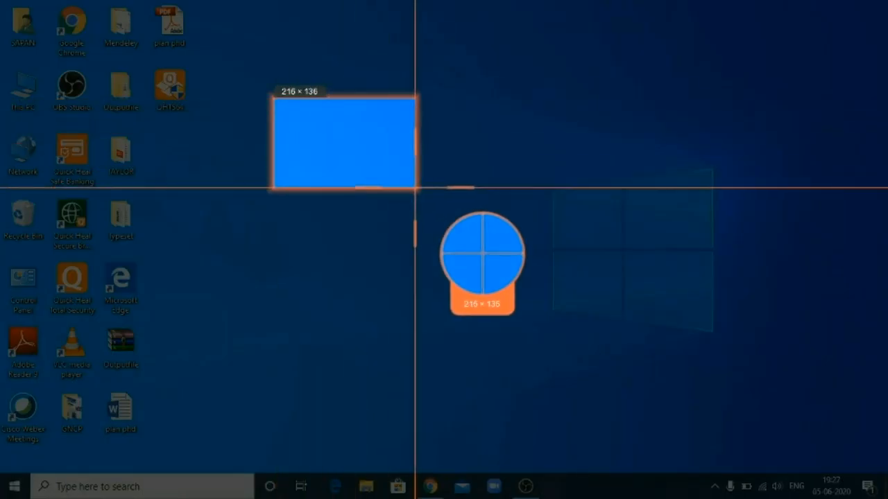
{"action": "left_click", "coordinate": [481, 211]}
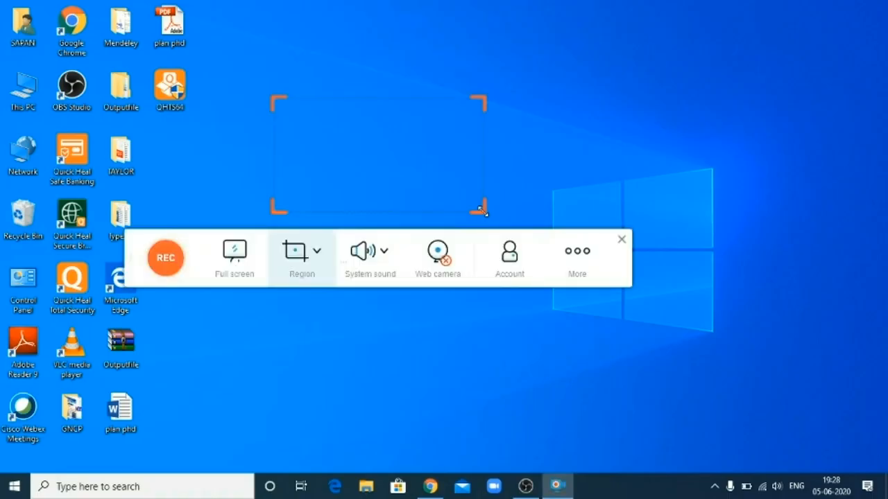
{"action": "mouse_move", "coordinate": [379, 154]}
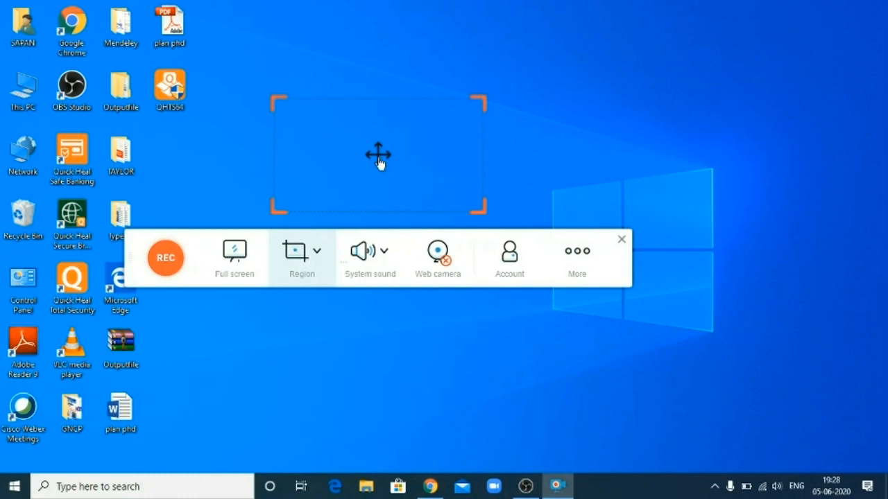
{"action": "left_click_drag", "start_coordinate": [377, 155], "coordinate": [374, 97]}
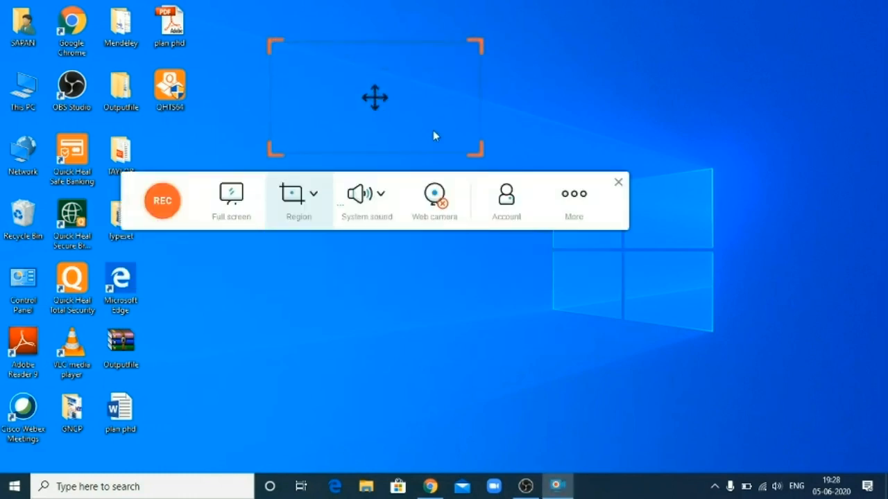
{"action": "mouse_move", "coordinate": [162, 201]}
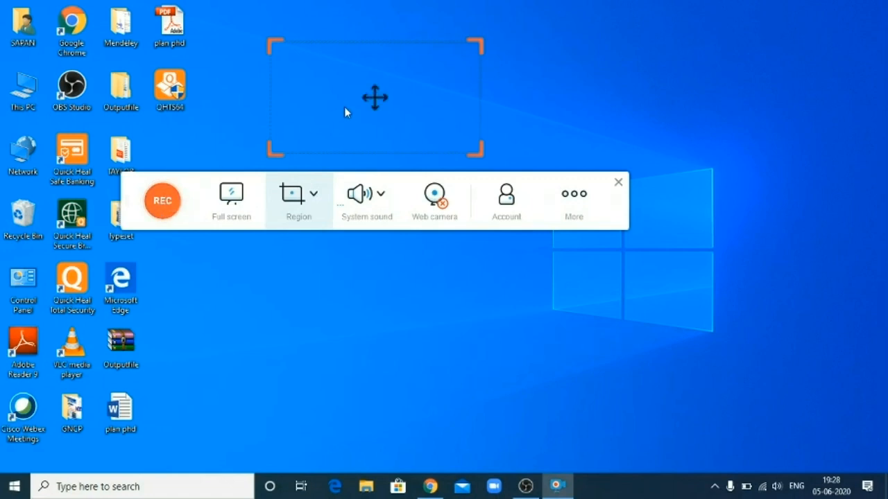
{"action": "mouse_move", "coordinate": [491, 94]}
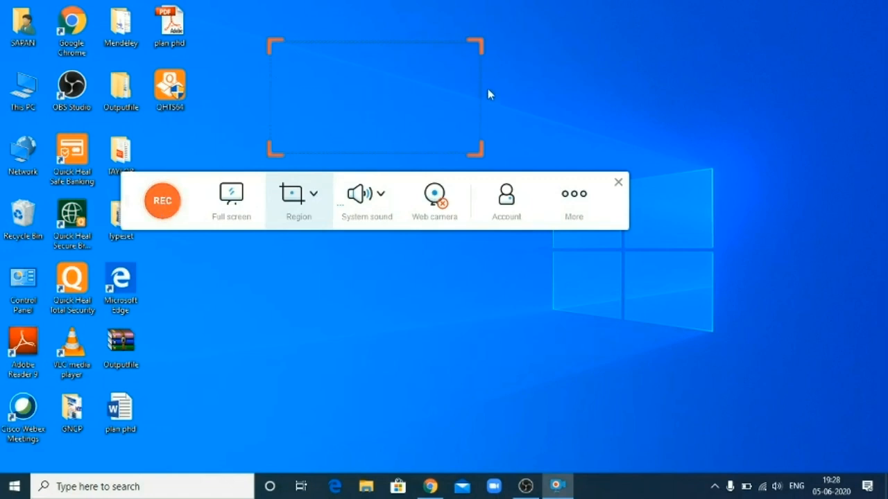
{"action": "mouse_move", "coordinate": [374, 133]}
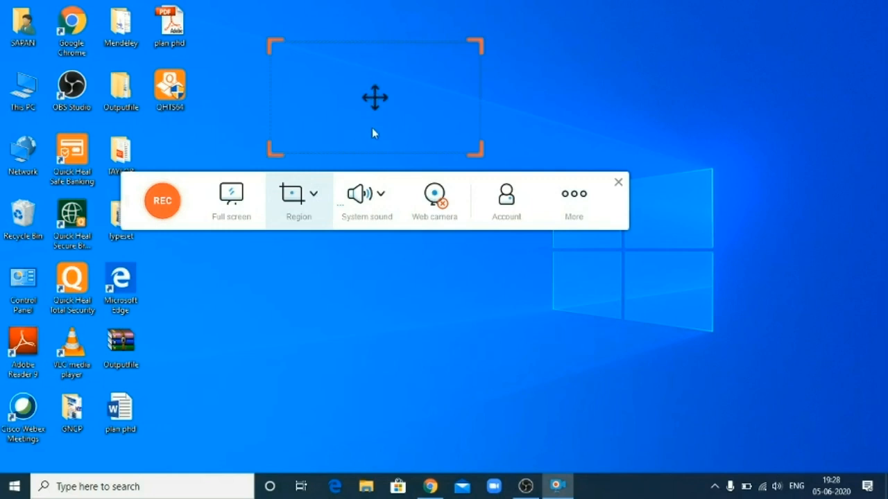
{"action": "mouse_move", "coordinate": [312, 61]}
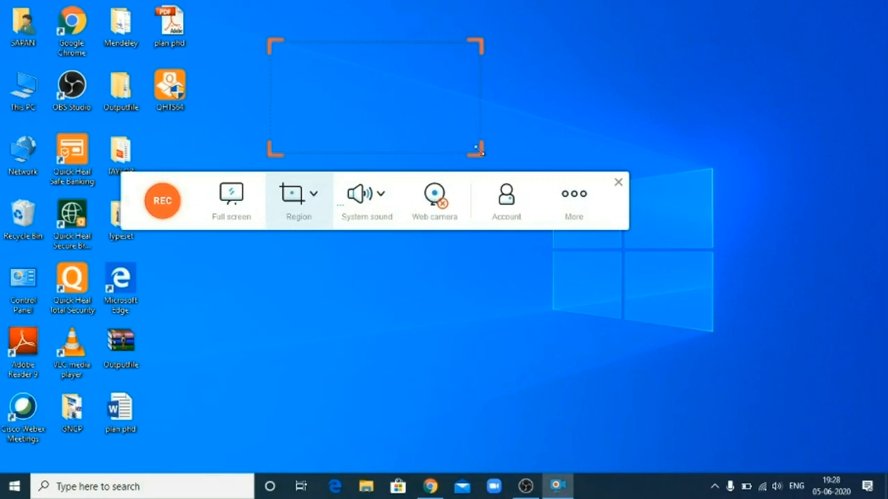
{"action": "left_click_drag", "start_coordinate": [477, 151], "coordinate": [682, 270]}
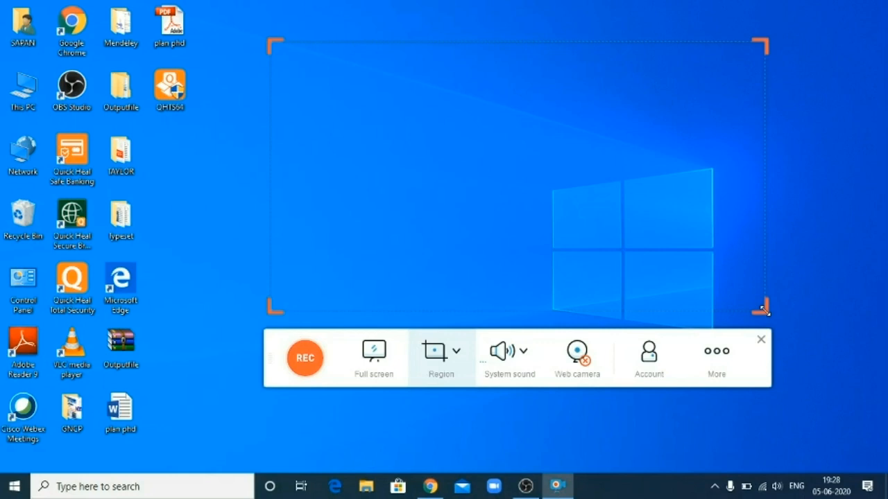
Toggle system sound, choose full-screen capture, and switch on the web camera
{"action": "left_click", "coordinate": [510, 354]}
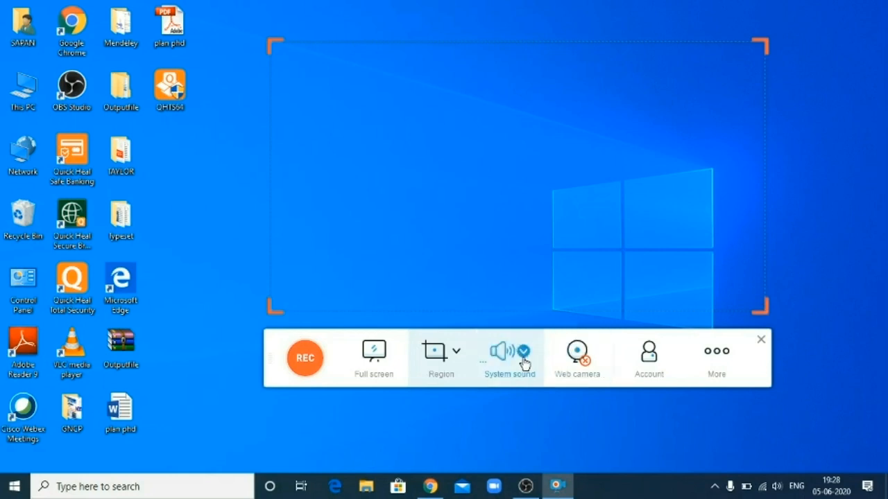
{"action": "mouse_move", "coordinate": [524, 361]}
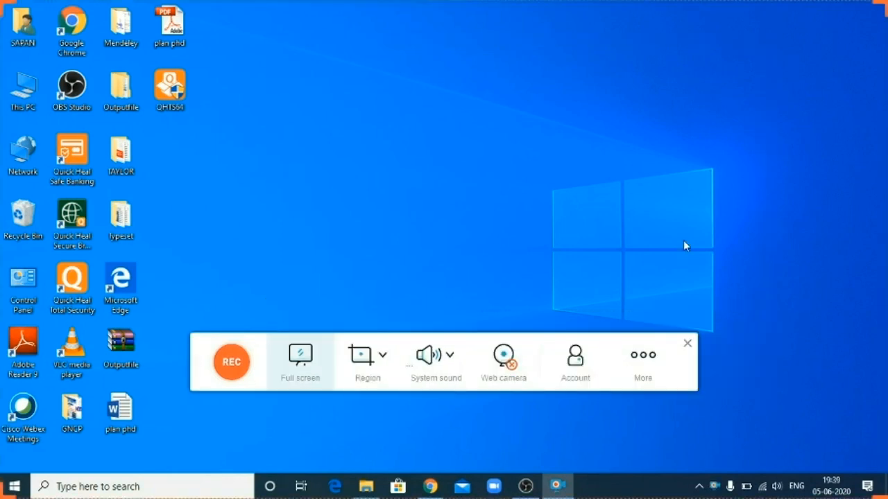
{"action": "mouse_move", "coordinate": [502, 362]}
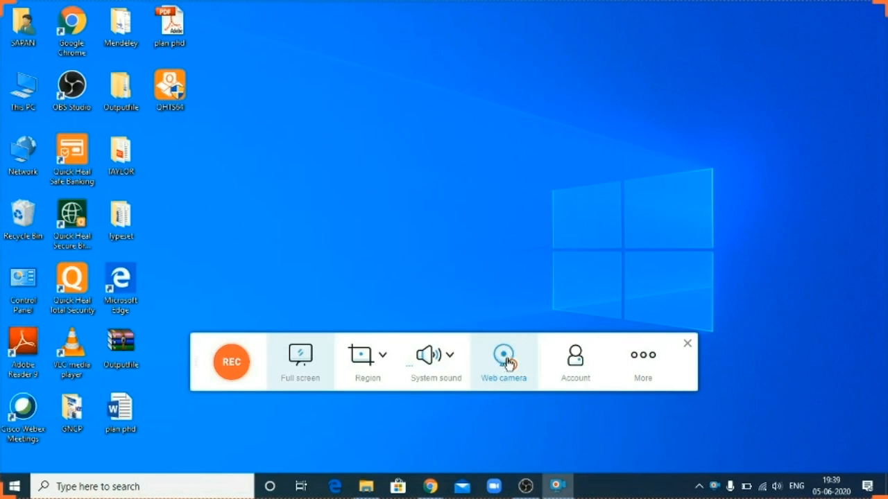
{"action": "left_click", "coordinate": [504, 358]}
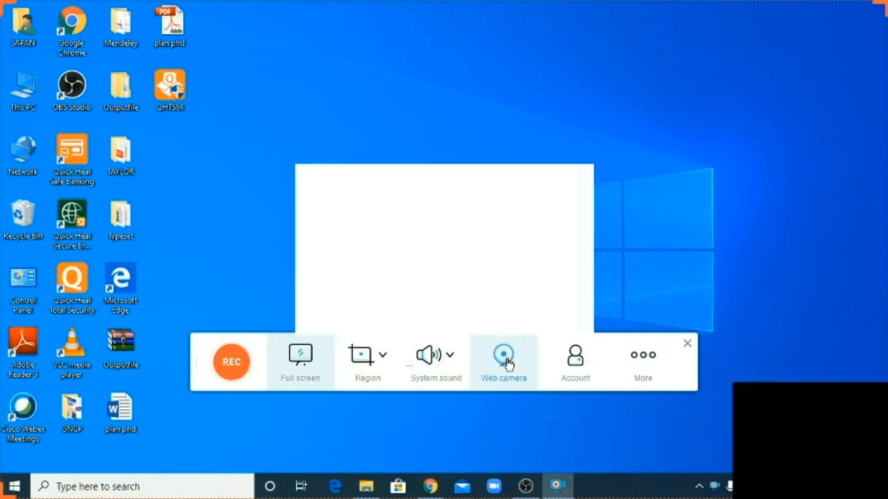
Allow webcam access in the Quick Heal popup with Remember my preference, then turn the webcam off
{"action": "left_click", "coordinate": [505, 355]}
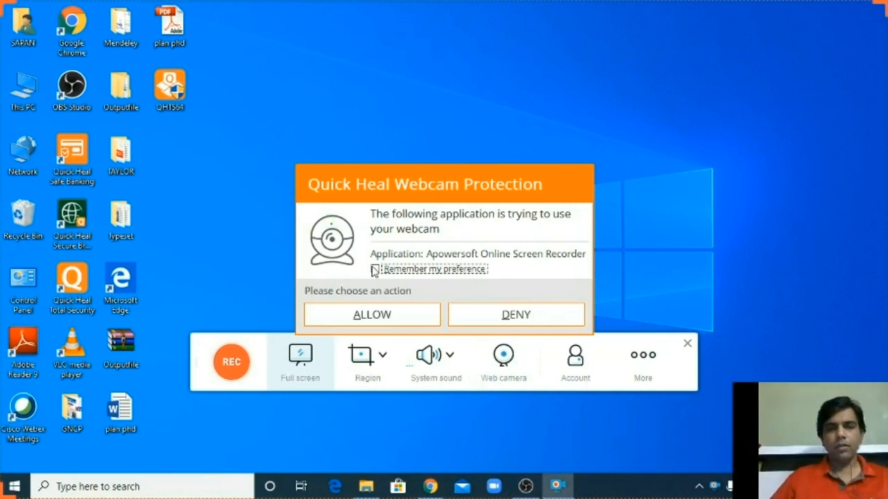
{"action": "left_click", "coordinate": [375, 269]}
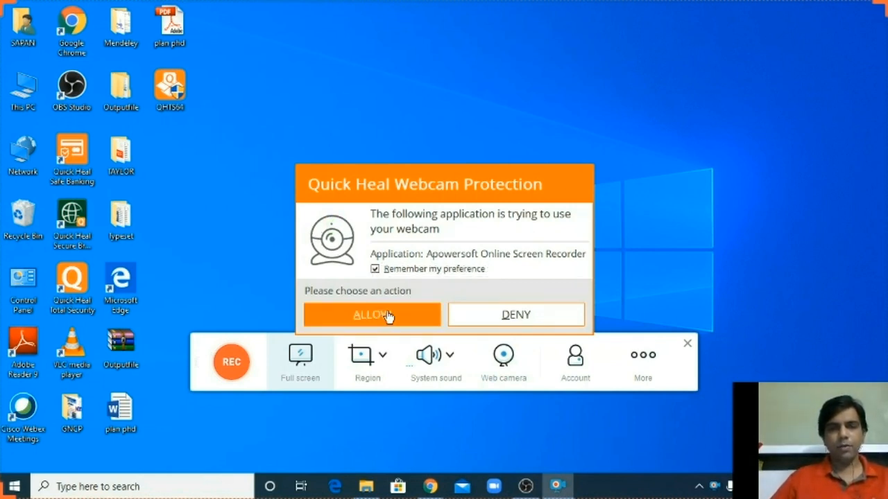
{"action": "left_click", "coordinate": [372, 313]}
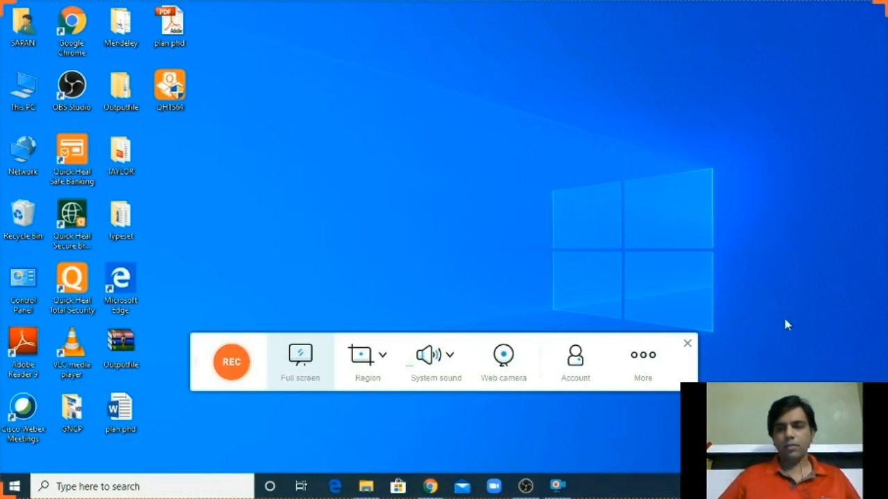
{"action": "mouse_move", "coordinate": [756, 347]}
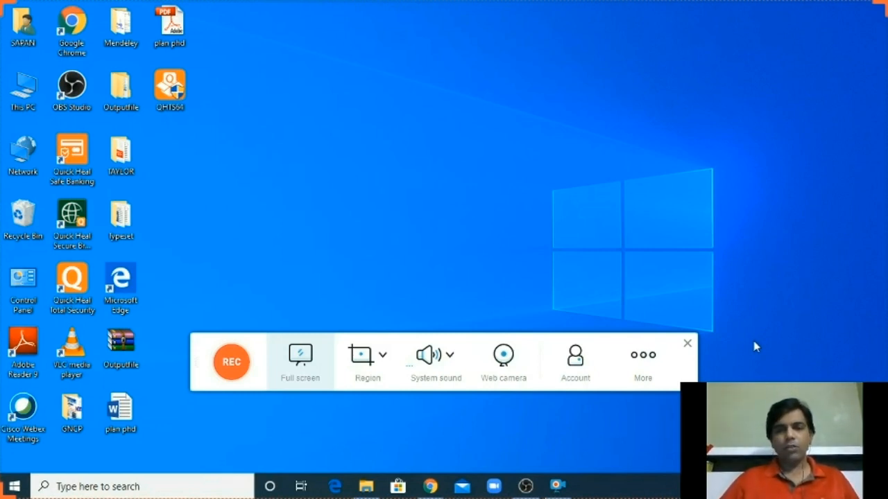
{"action": "mouse_move", "coordinate": [603, 312]}
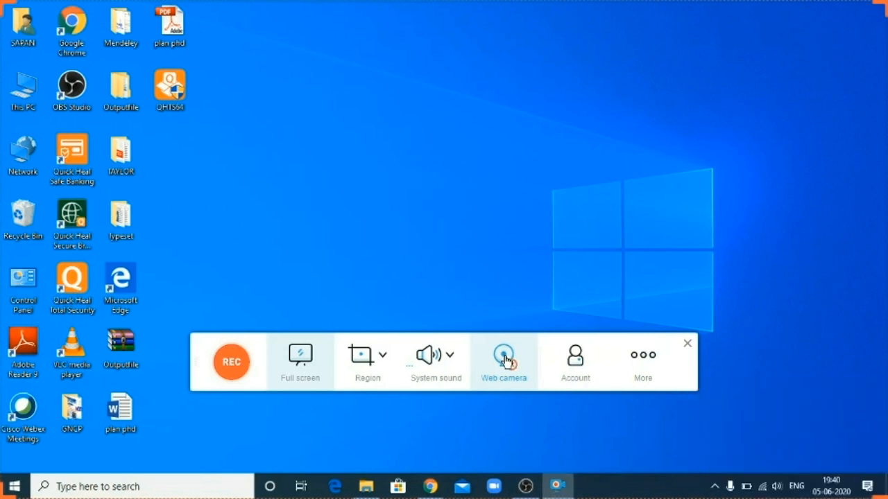
{"action": "left_click", "coordinate": [504, 355]}
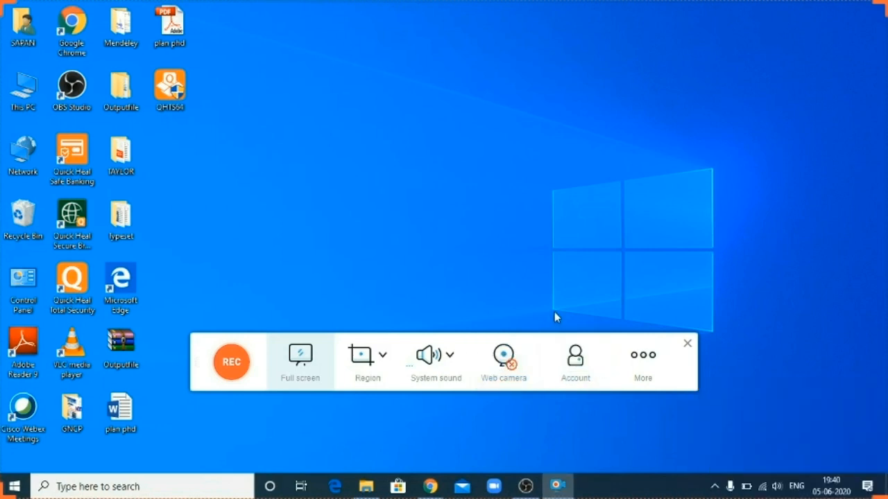
{"action": "mouse_move", "coordinate": [643, 364]}
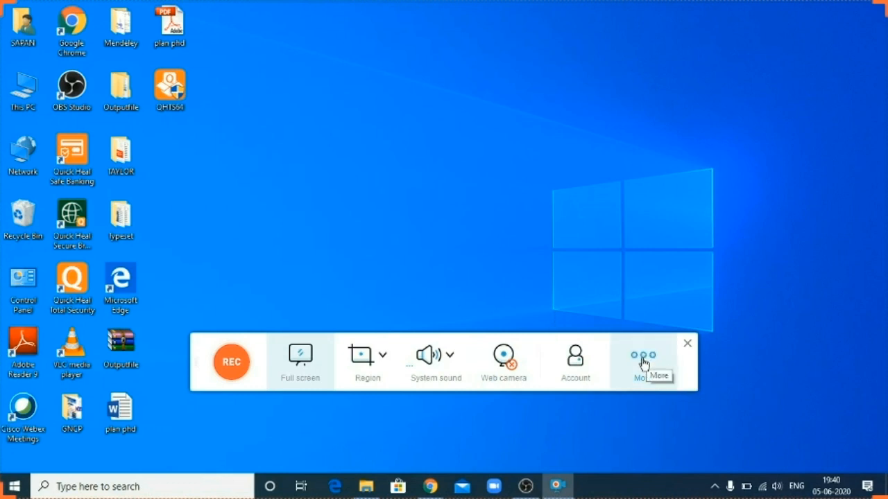
{"action": "mouse_move", "coordinate": [648, 376]}
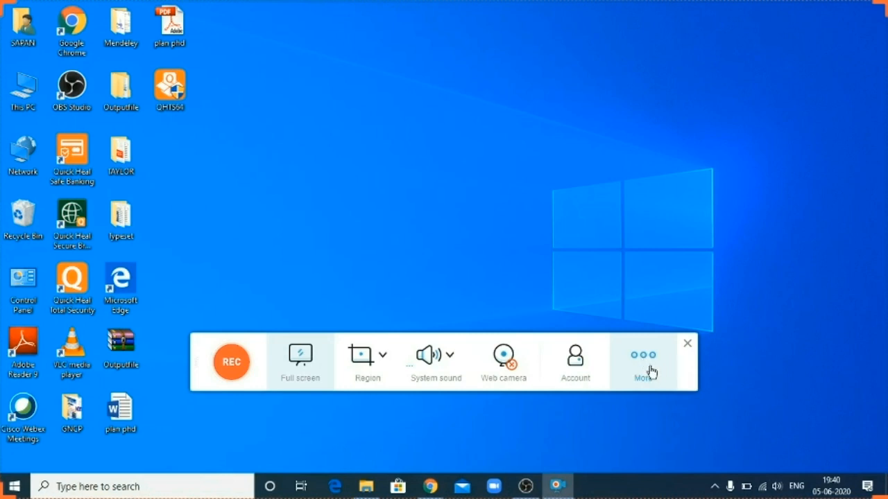
Bring up the Recording settings via More and leave Beep on Start recording unticked
{"action": "left_click", "coordinate": [644, 355]}
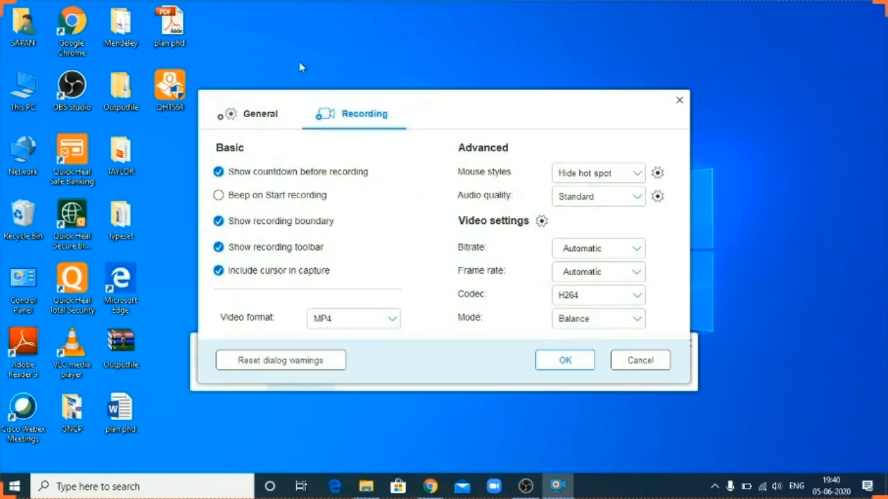
{"action": "mouse_move", "coordinate": [289, 155]}
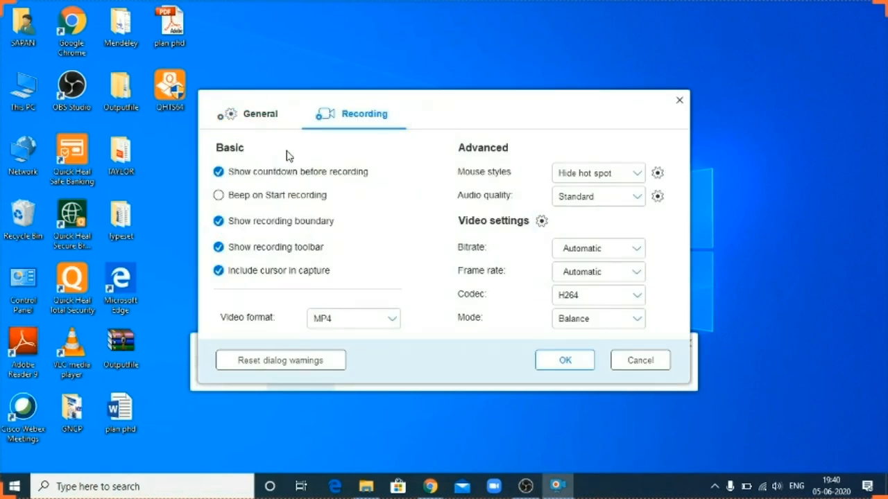
{"action": "mouse_move", "coordinate": [322, 86]}
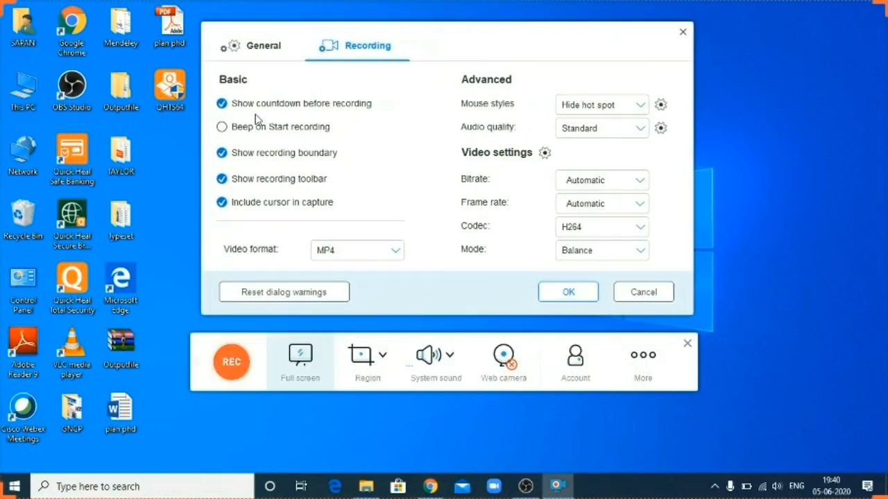
{"action": "mouse_move", "coordinate": [361, 121]}
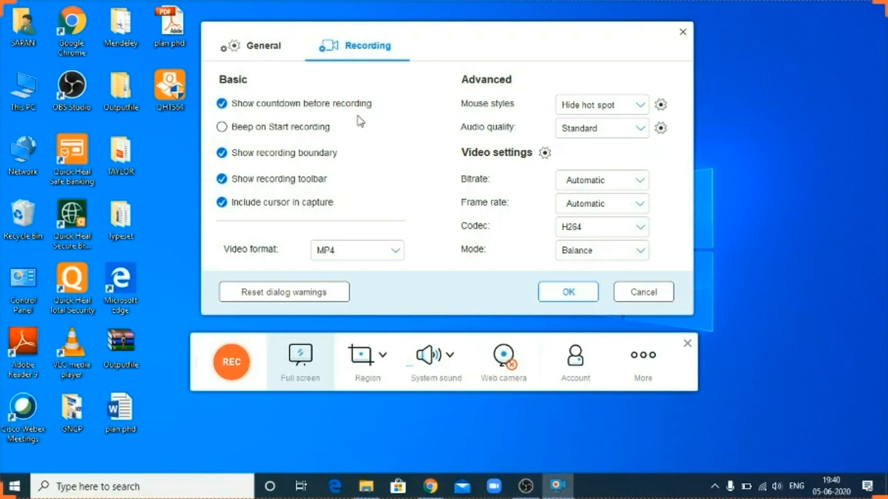
{"action": "mouse_move", "coordinate": [233, 142]}
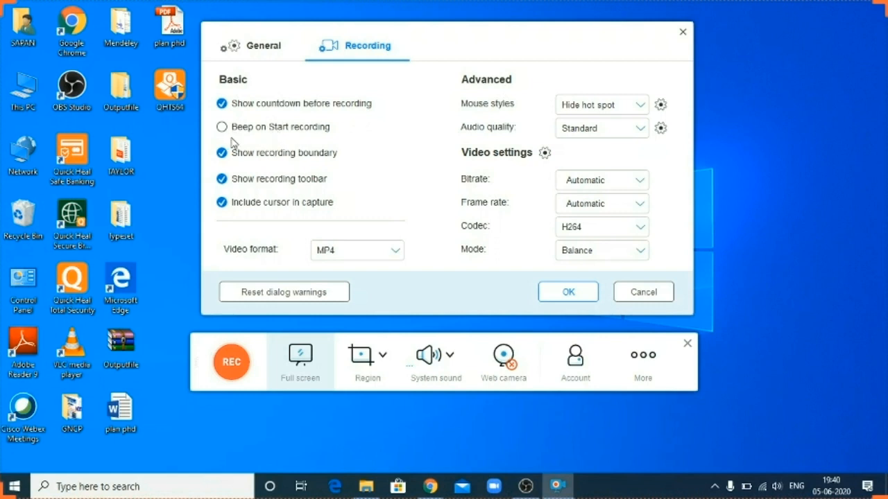
{"action": "mouse_move", "coordinate": [255, 141]}
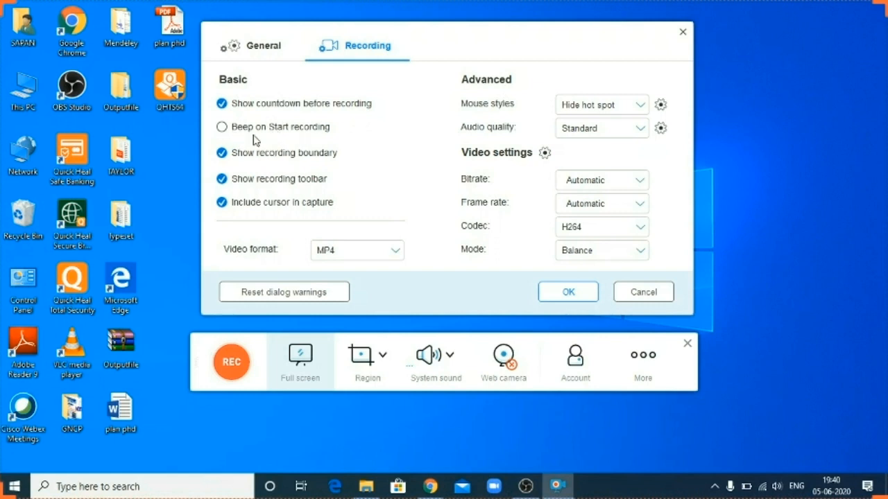
{"action": "mouse_move", "coordinate": [223, 130]}
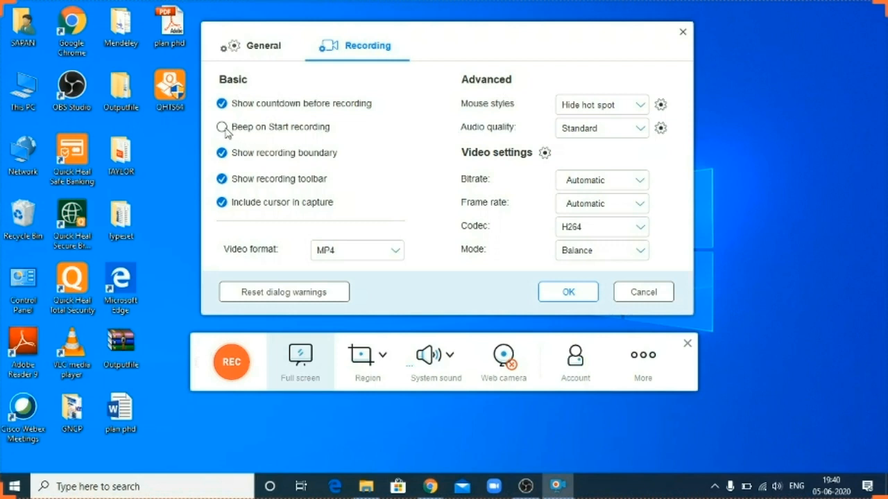
{"action": "left_click", "coordinate": [222, 128]}
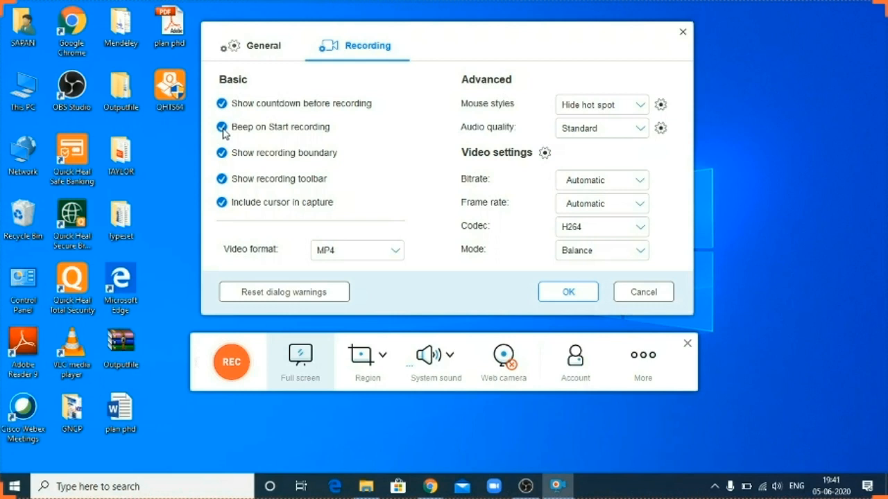
{"action": "left_click", "coordinate": [222, 127]}
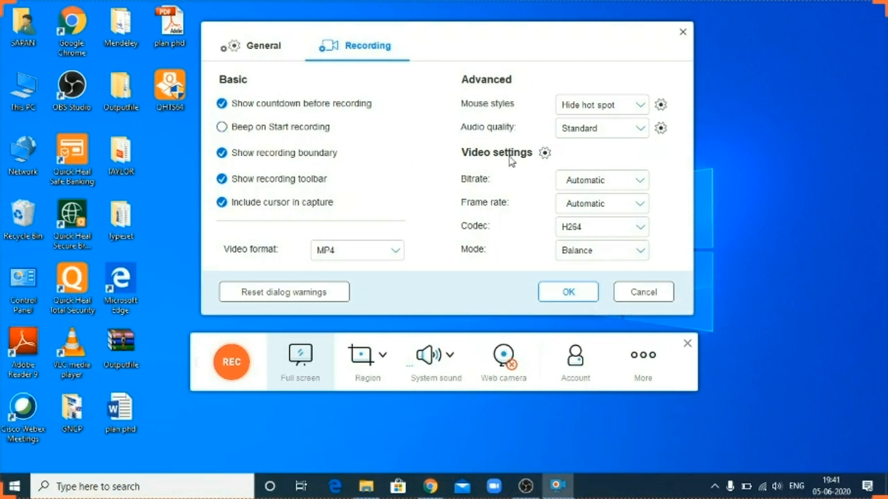
{"action": "mouse_move", "coordinate": [438, 210]}
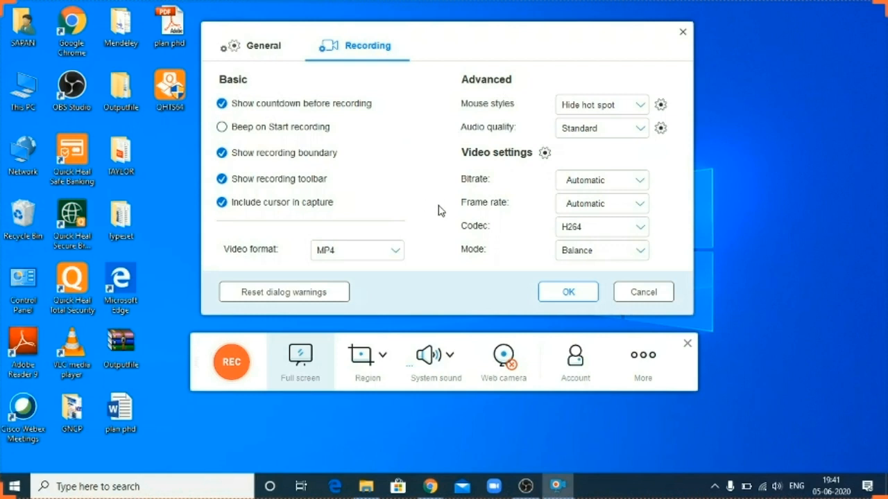
{"action": "mouse_move", "coordinate": [269, 258]}
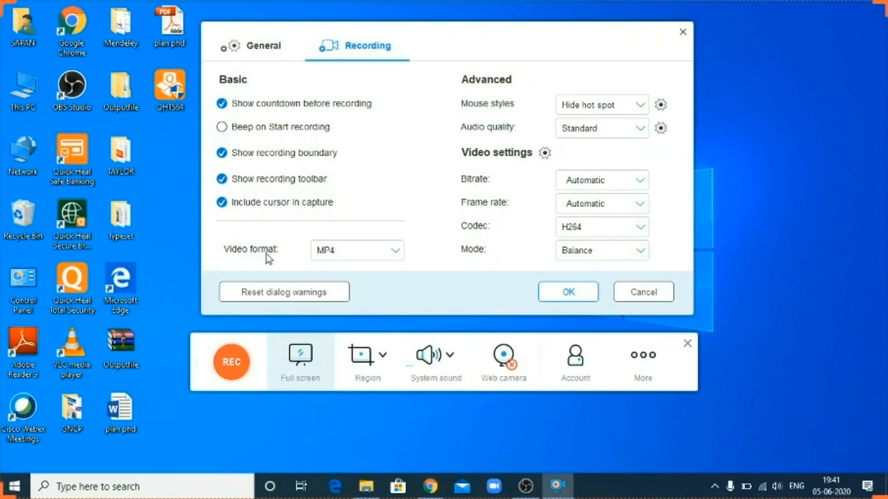
{"action": "mouse_move", "coordinate": [297, 261]}
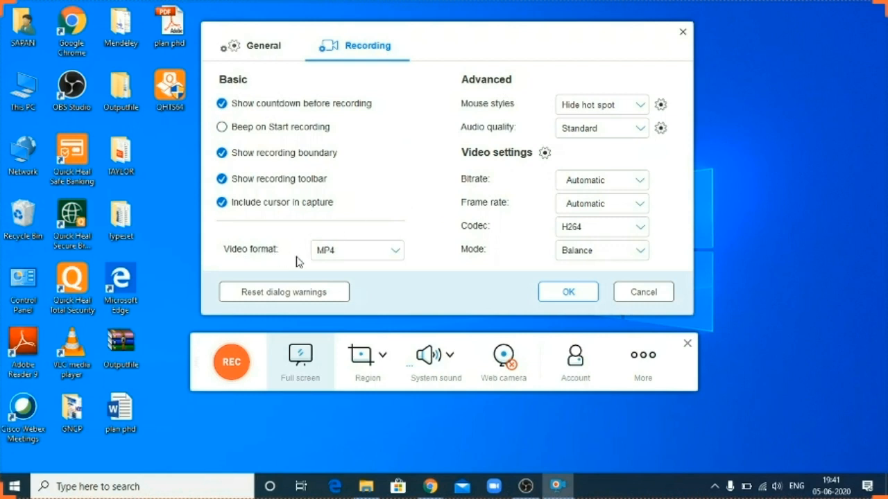
{"action": "mouse_move", "coordinate": [339, 267]}
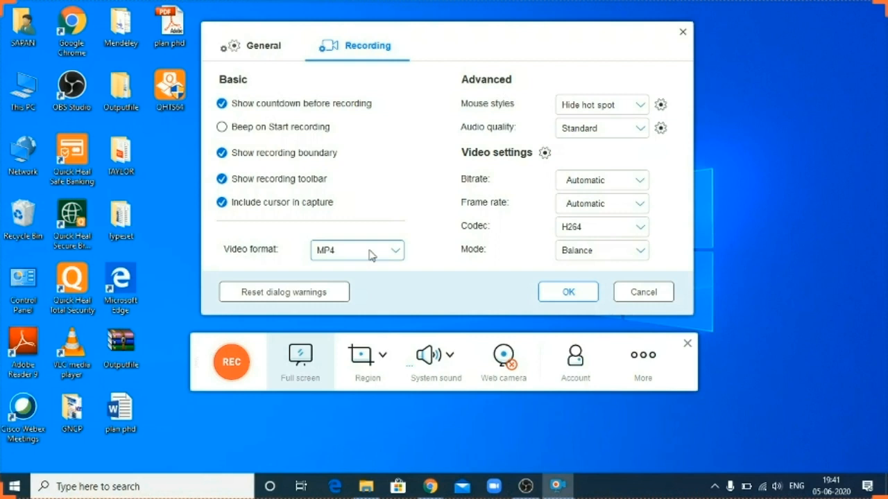
{"action": "mouse_move", "coordinate": [398, 209]}
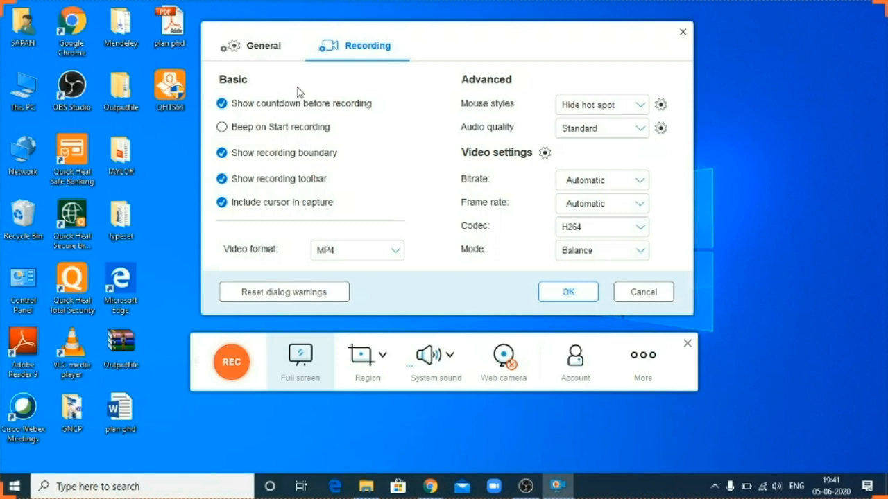
Switch to the General tab listing hotkeys and the output directory
{"action": "left_click", "coordinate": [267, 45]}
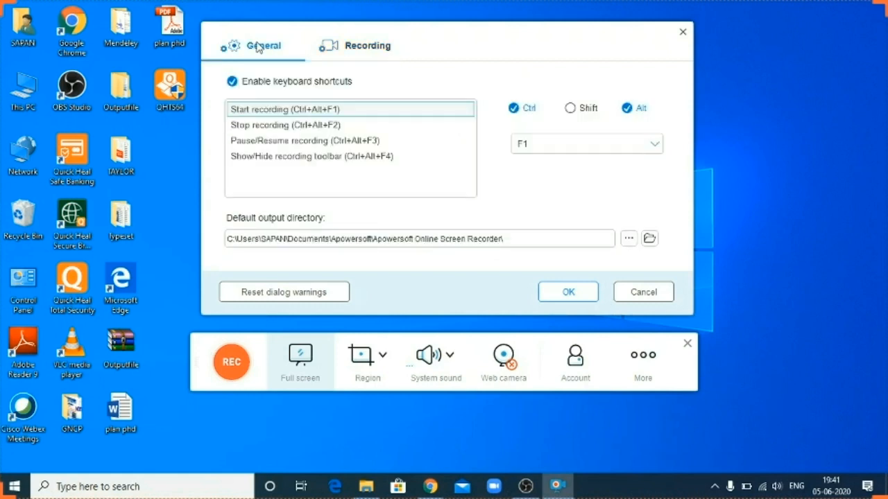
{"action": "mouse_move", "coordinate": [416, 94]}
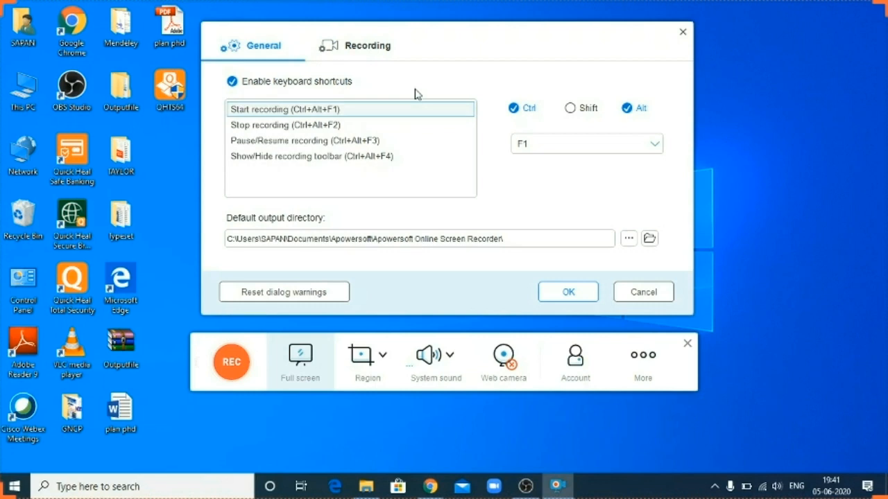
{"action": "mouse_move", "coordinate": [276, 117]}
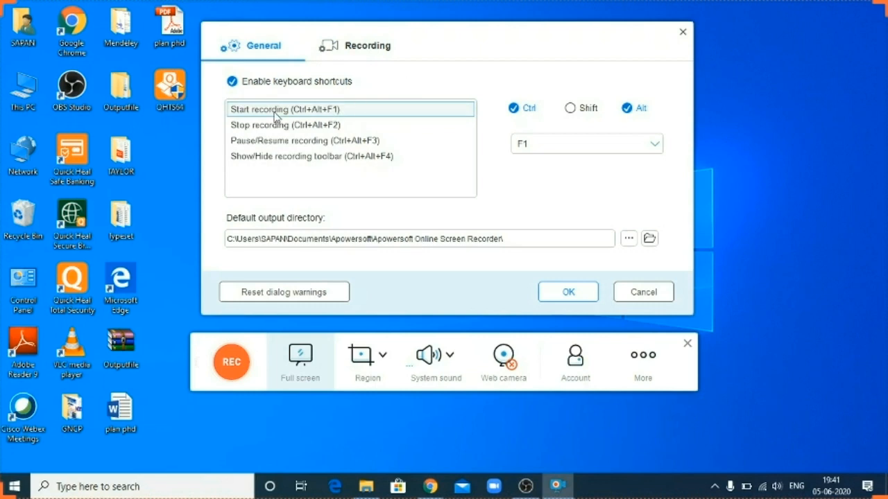
{"action": "mouse_move", "coordinate": [255, 142]}
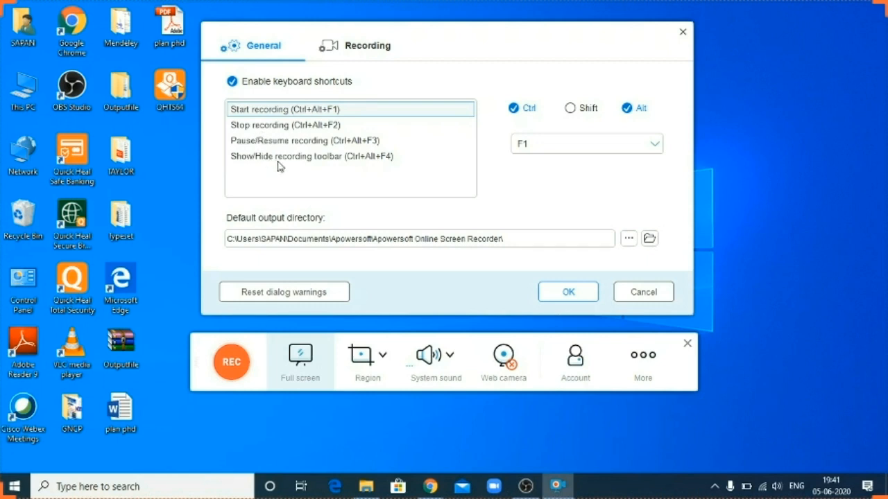
{"action": "mouse_move", "coordinate": [530, 344]}
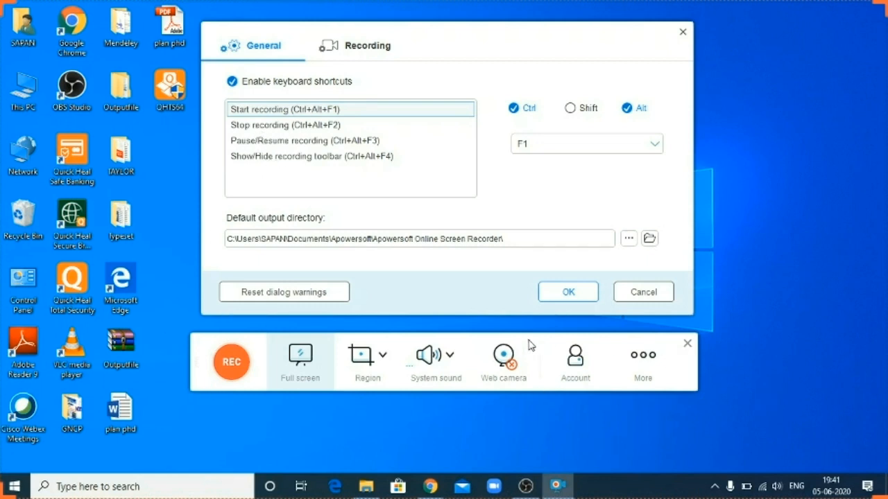
{"action": "mouse_move", "coordinate": [165, 353]}
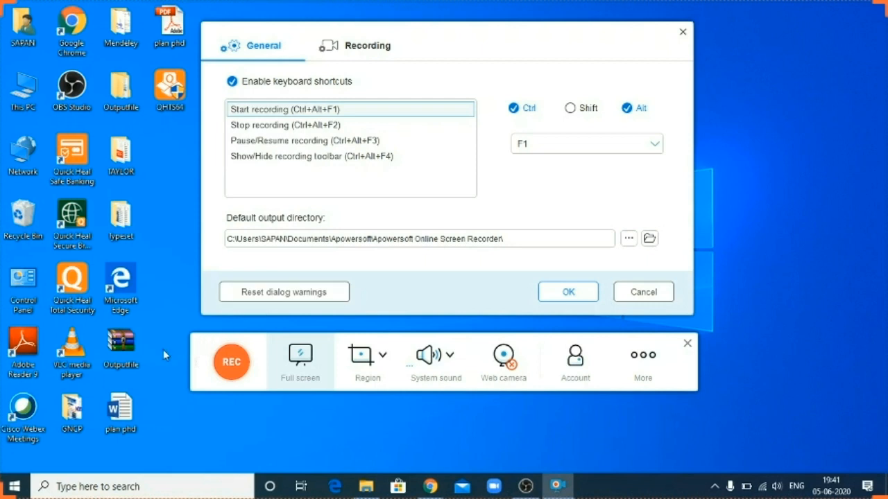
{"action": "mouse_move", "coordinate": [167, 358]}
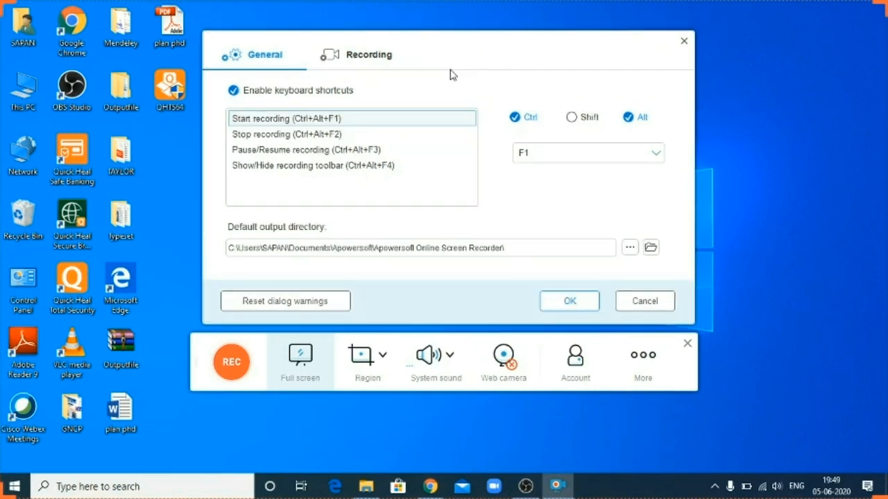
{"action": "mouse_move", "coordinate": [383, 94]}
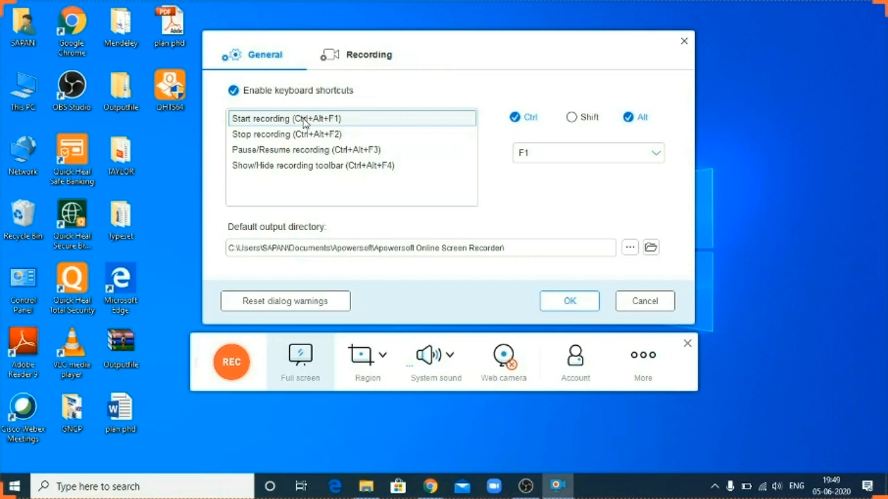
{"action": "mouse_move", "coordinate": [252, 143]}
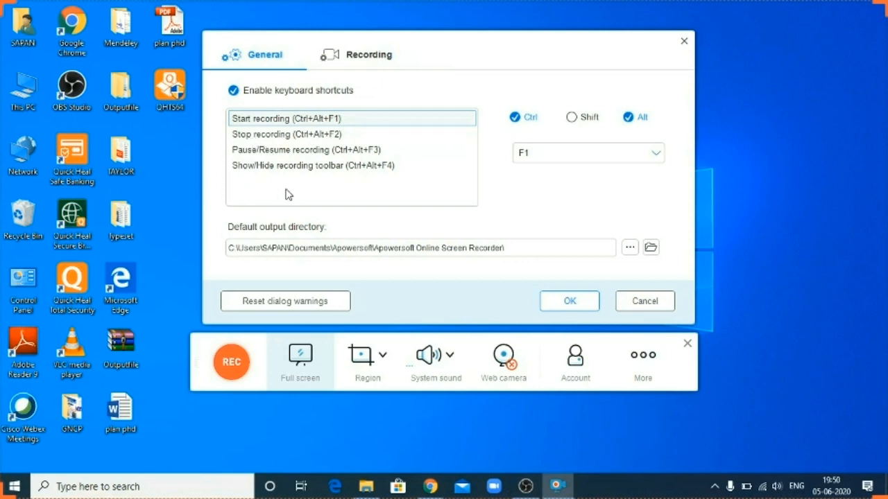
{"action": "mouse_move", "coordinate": [332, 186]}
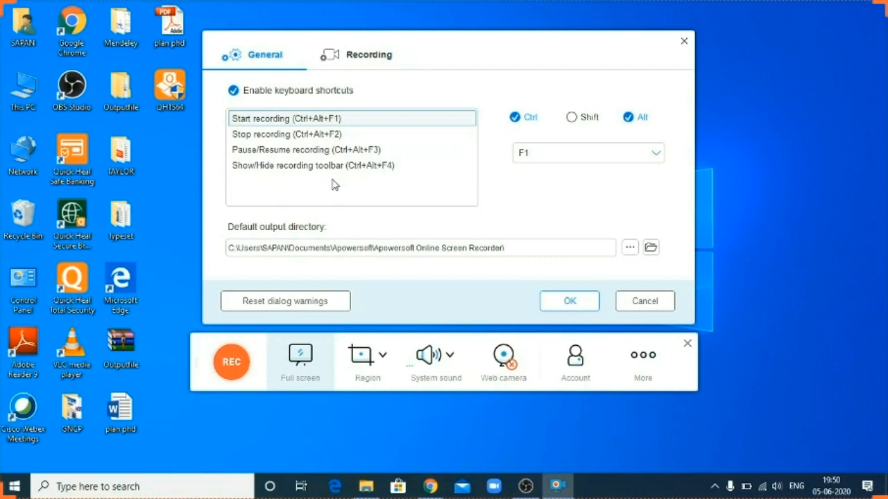
{"action": "mouse_move", "coordinate": [577, 194]}
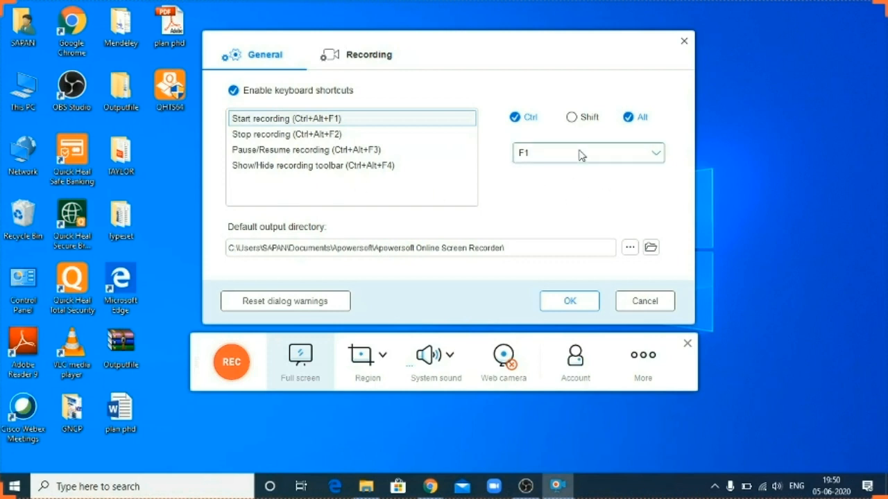
Change the Start recording hotkey from Ctrl+Alt+F1 to Ctrl+Alt+F2
{"action": "left_click", "coordinate": [587, 152]}
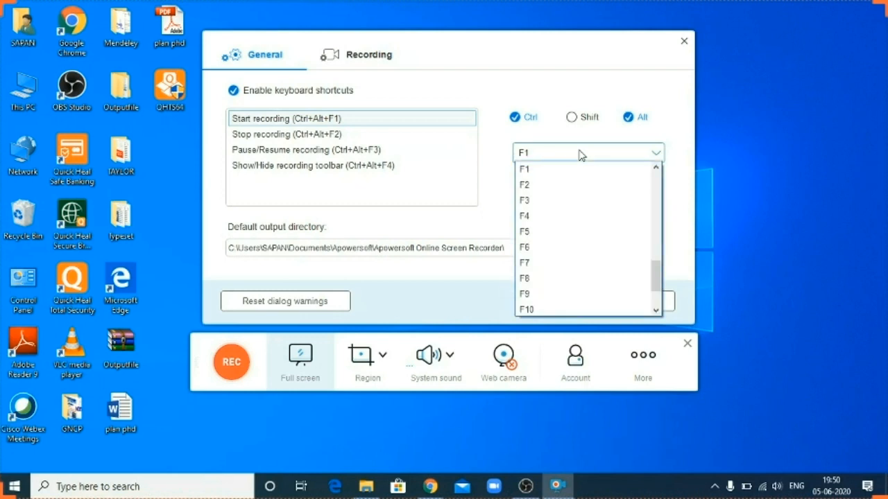
{"action": "mouse_move", "coordinate": [549, 185]}
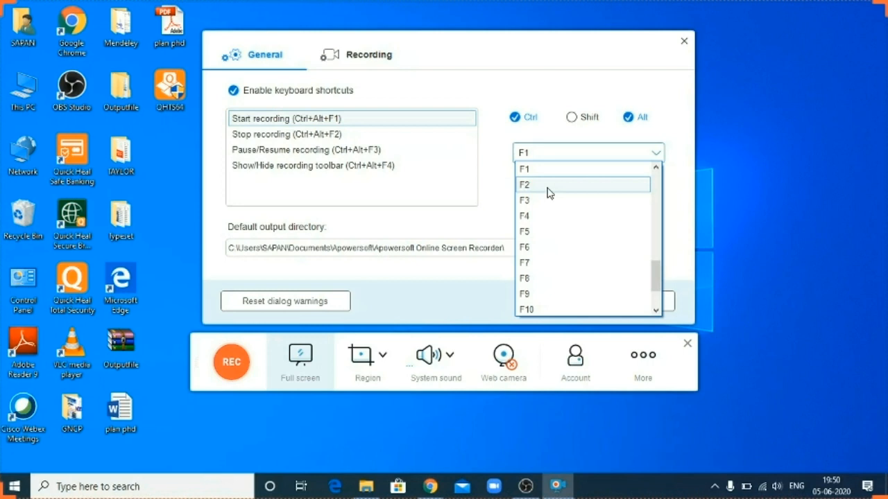
{"action": "left_click", "coordinate": [524, 185]}
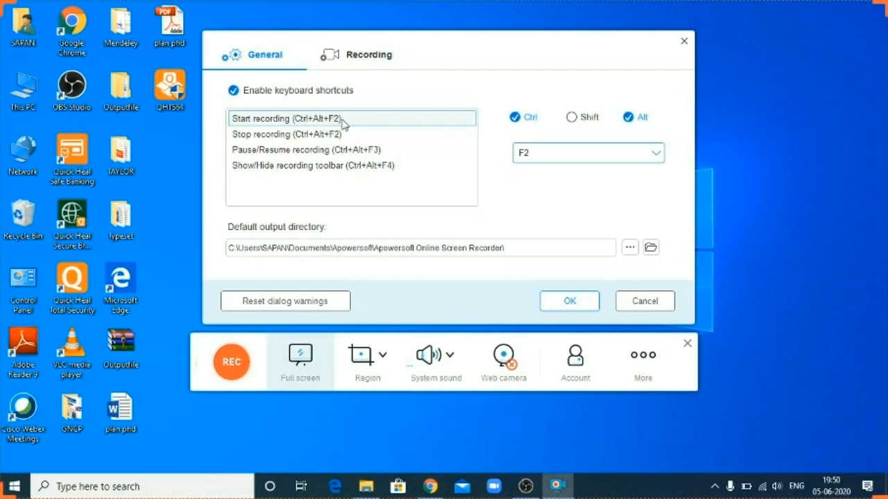
{"action": "mouse_move", "coordinate": [331, 133]}
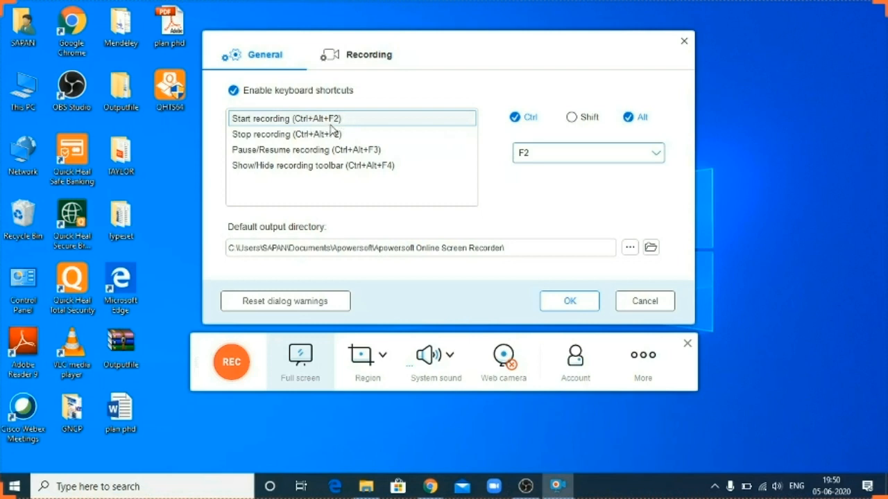
{"action": "mouse_move", "coordinate": [566, 183]}
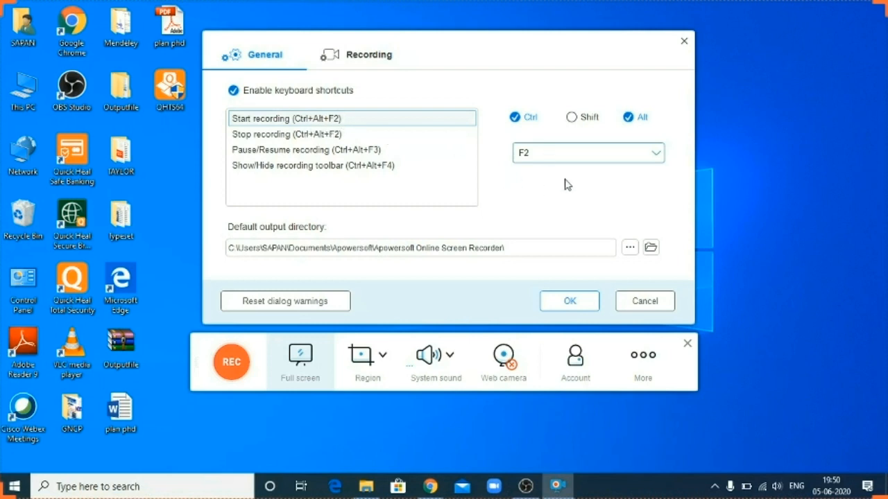
{"action": "mouse_move", "coordinate": [580, 158]}
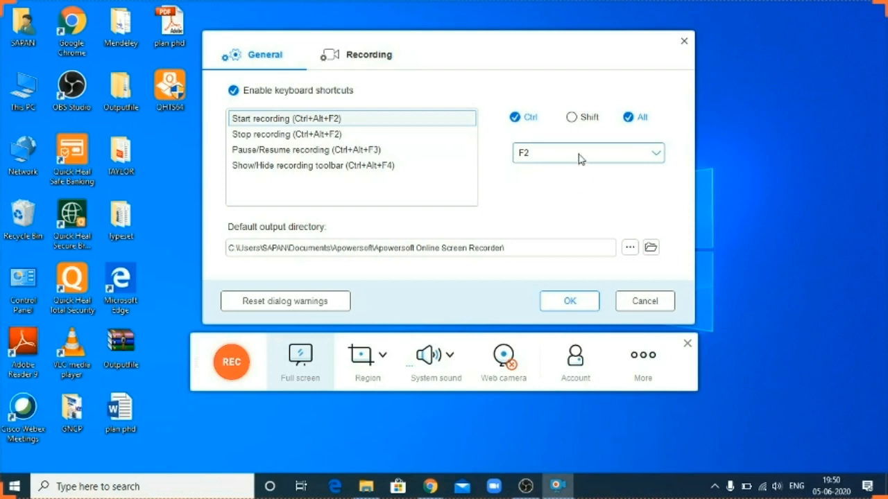
{"action": "mouse_move", "coordinate": [552, 89]}
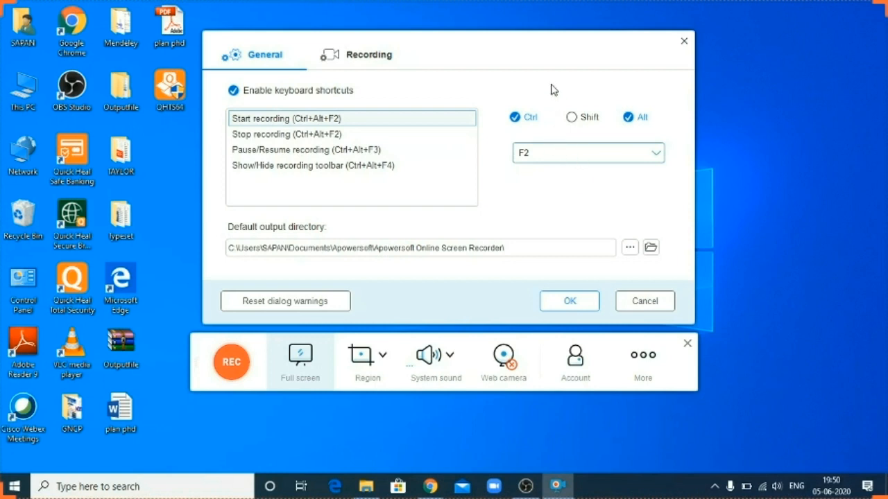
{"action": "mouse_move", "coordinate": [486, 102]}
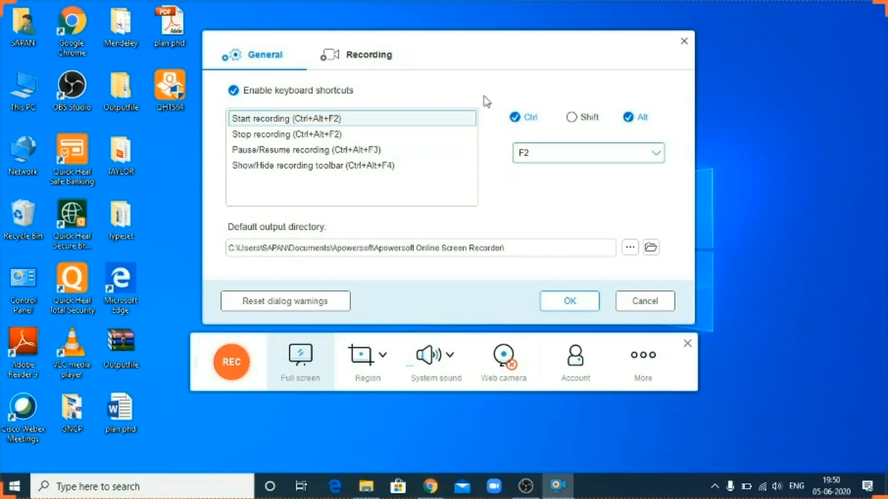
{"action": "mouse_move", "coordinate": [581, 132]}
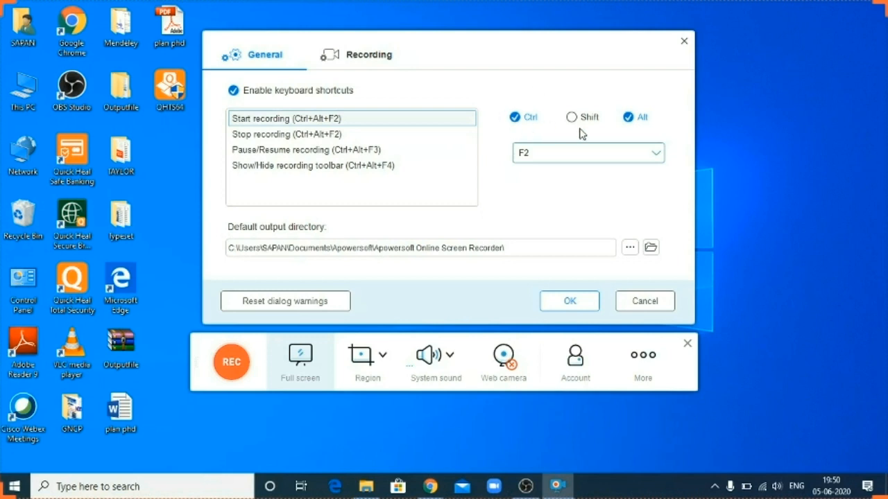
{"action": "mouse_move", "coordinate": [590, 132]}
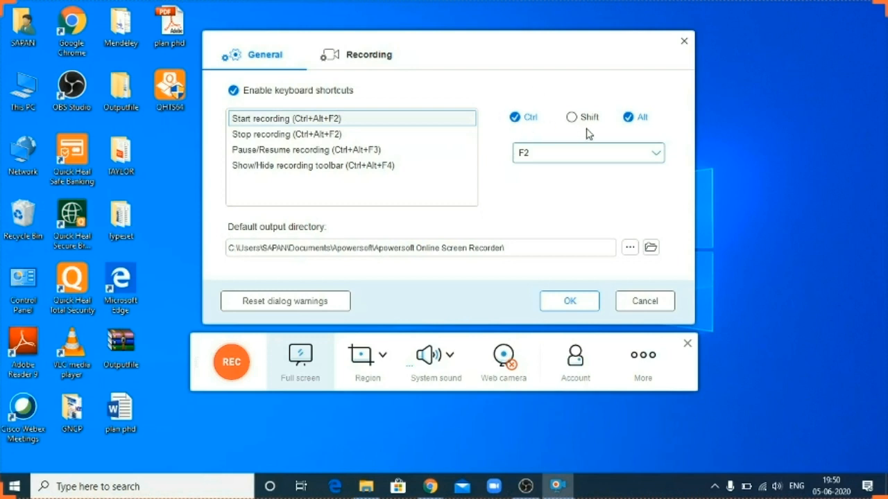
{"action": "mouse_move", "coordinate": [525, 205]}
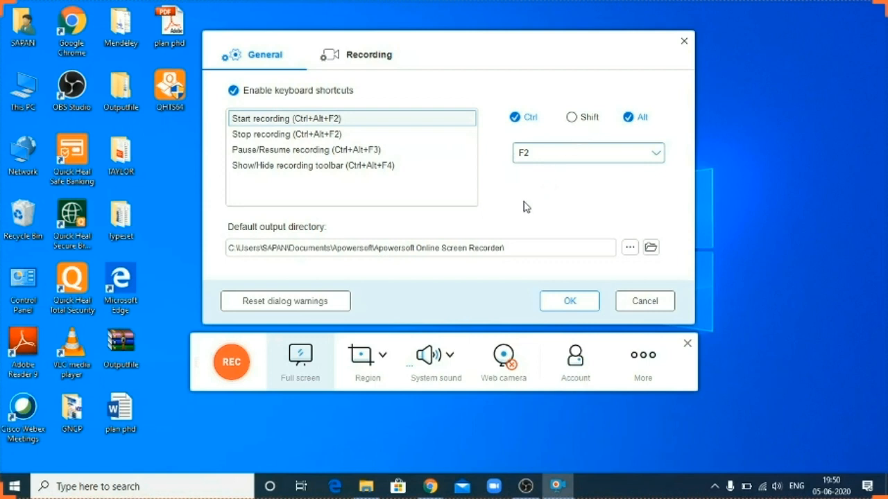
{"action": "mouse_move", "coordinate": [518, 206]}
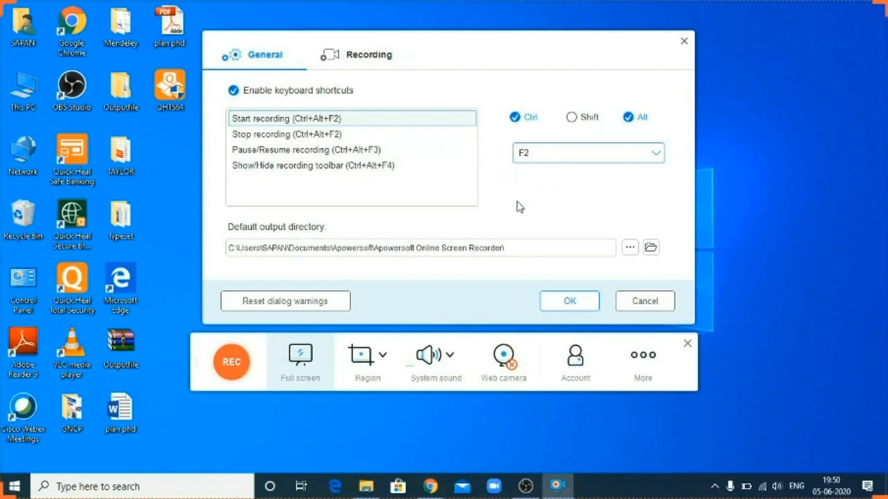
{"action": "left_click", "coordinate": [247, 249]}
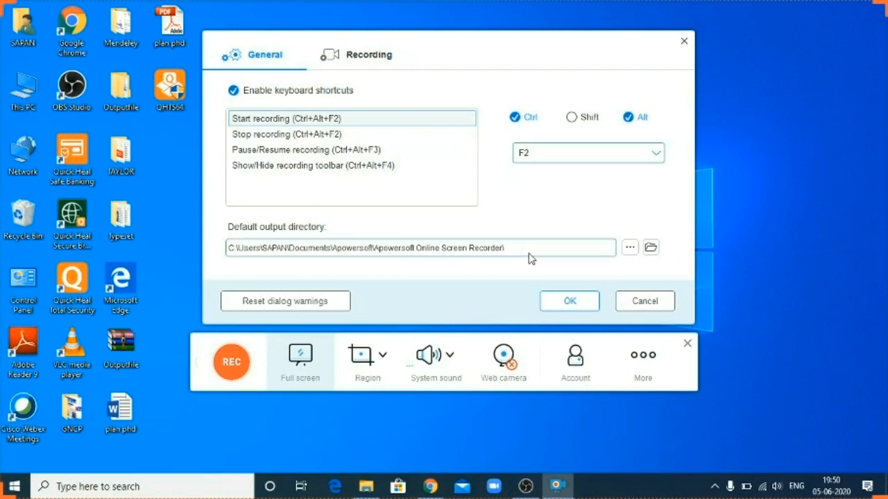
{"action": "mouse_move", "coordinate": [662, 262]}
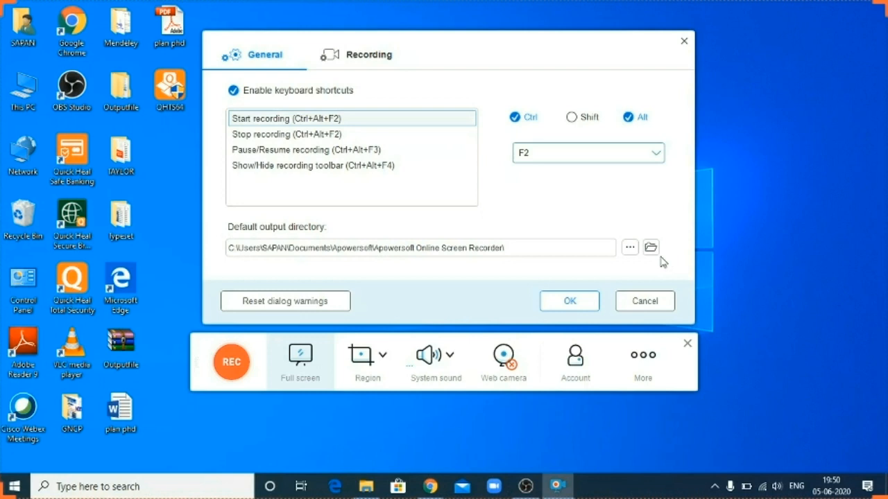
{"action": "mouse_move", "coordinate": [651, 247]}
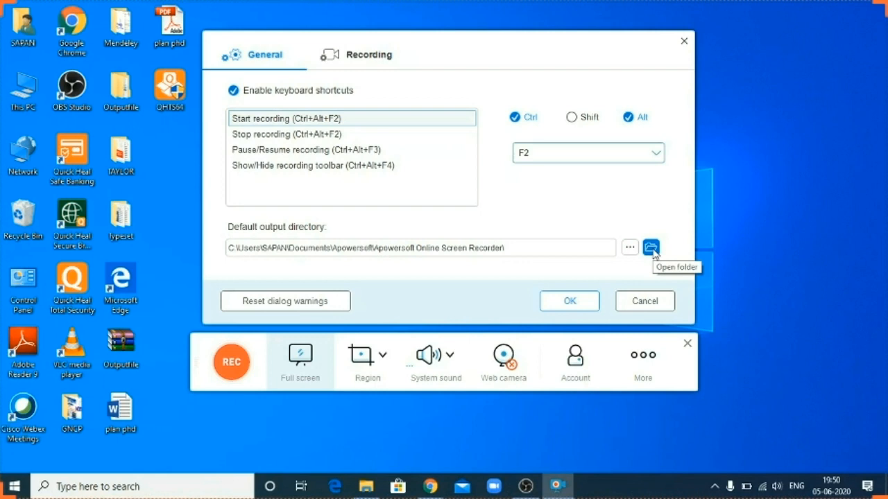
{"action": "mouse_move", "coordinate": [652, 251]}
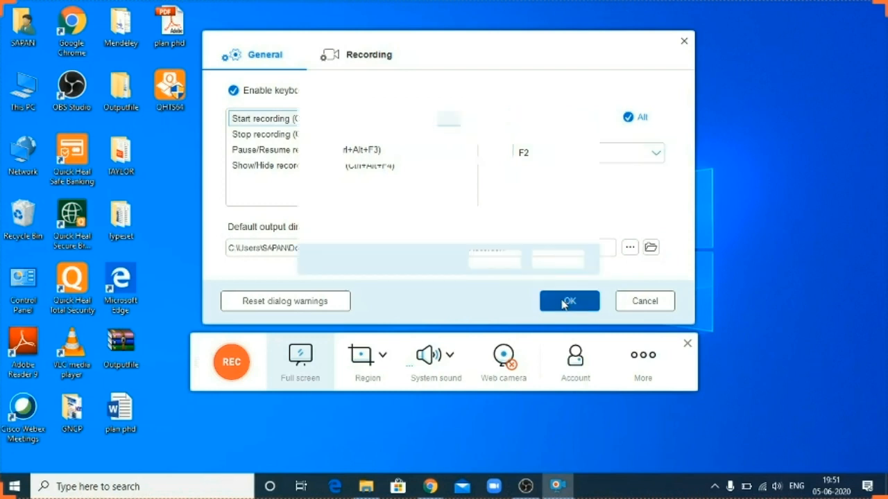
Confirm settings with OK and answer No to the Ctrl+Alt+F2 already-registered warning
{"action": "left_click", "coordinate": [569, 301]}
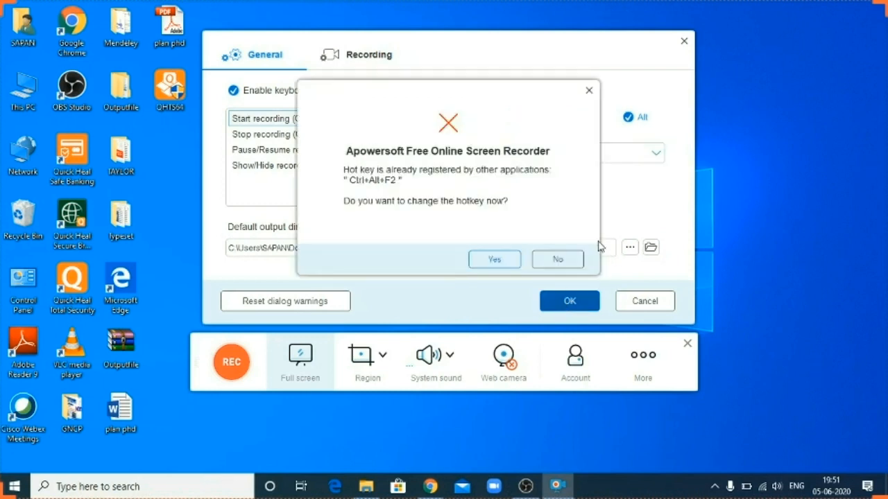
{"action": "left_click", "coordinate": [558, 260]}
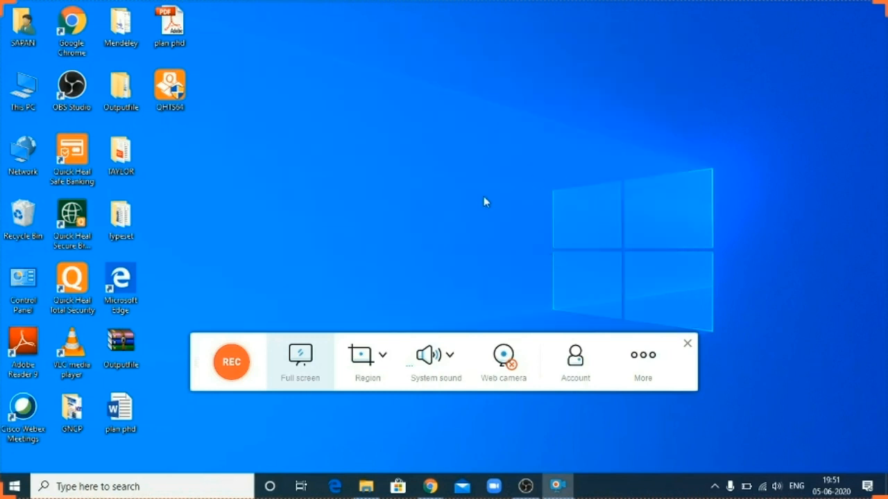